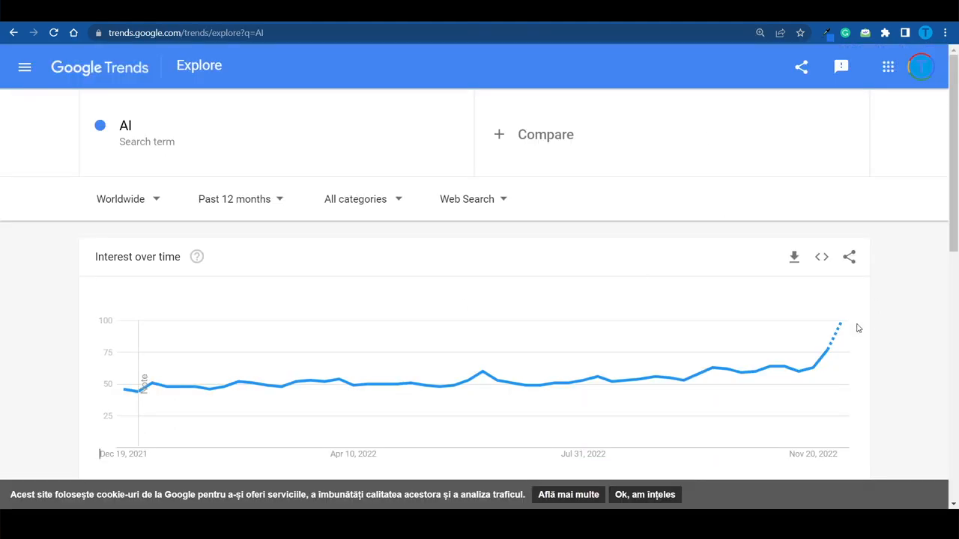
mouse_move(841, 323)
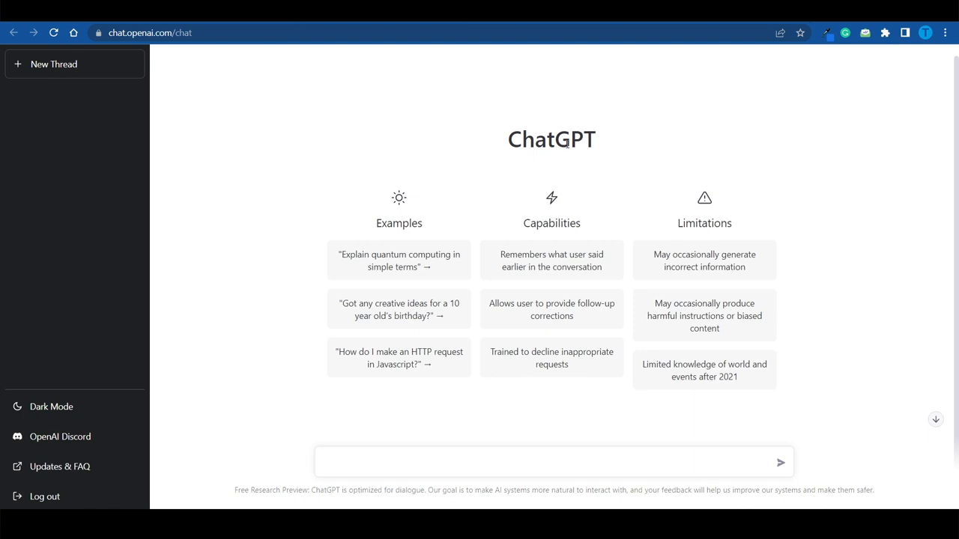
mouse_move(626, 153)
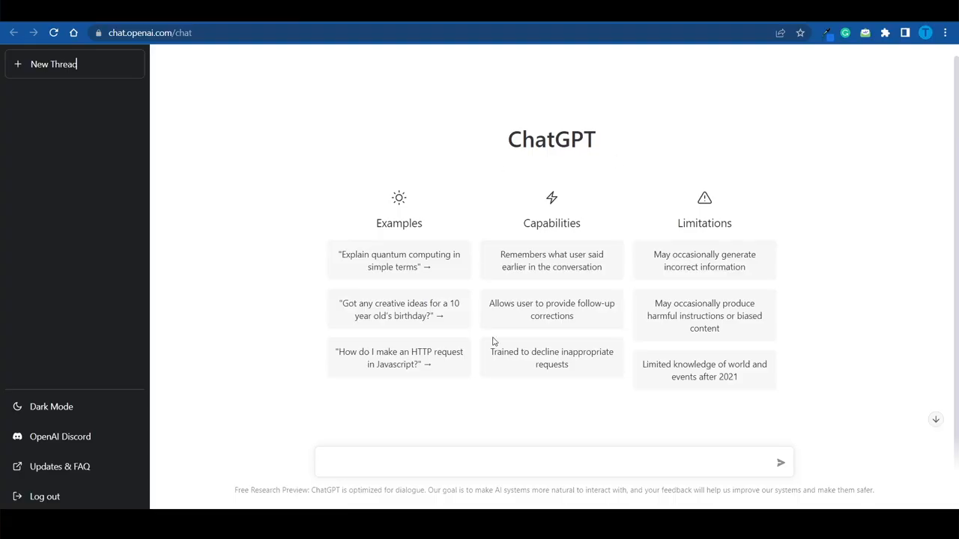
mouse_move(96, 44)
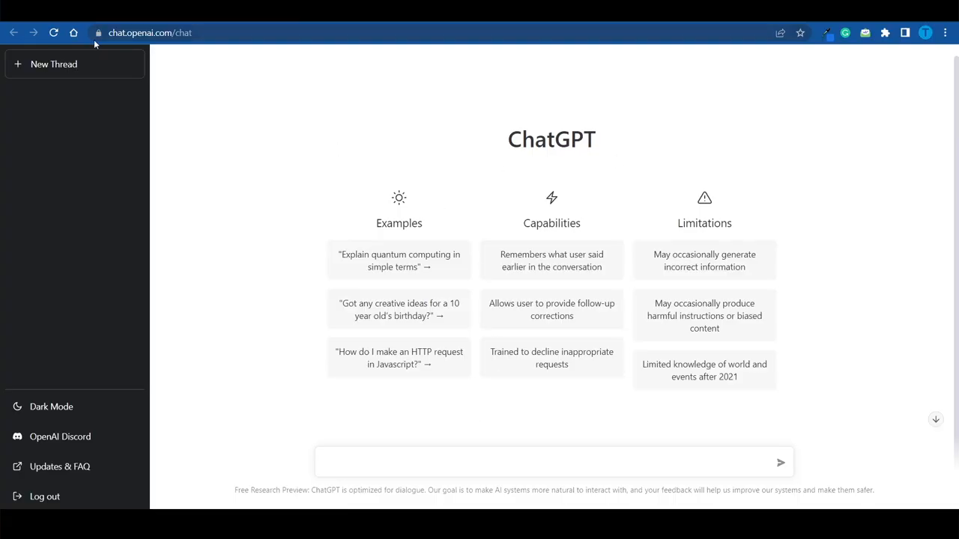
mouse_move(366, 164)
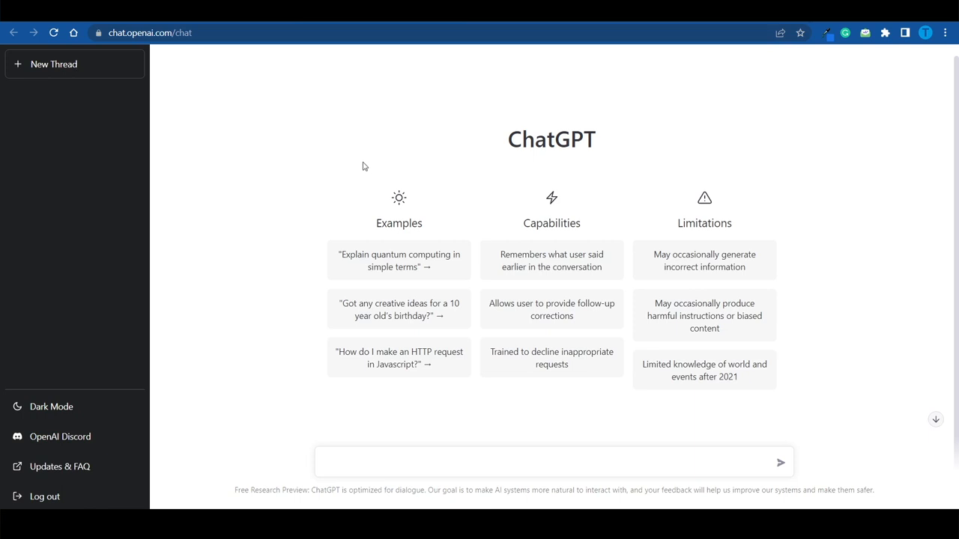
mouse_move(599, 117)
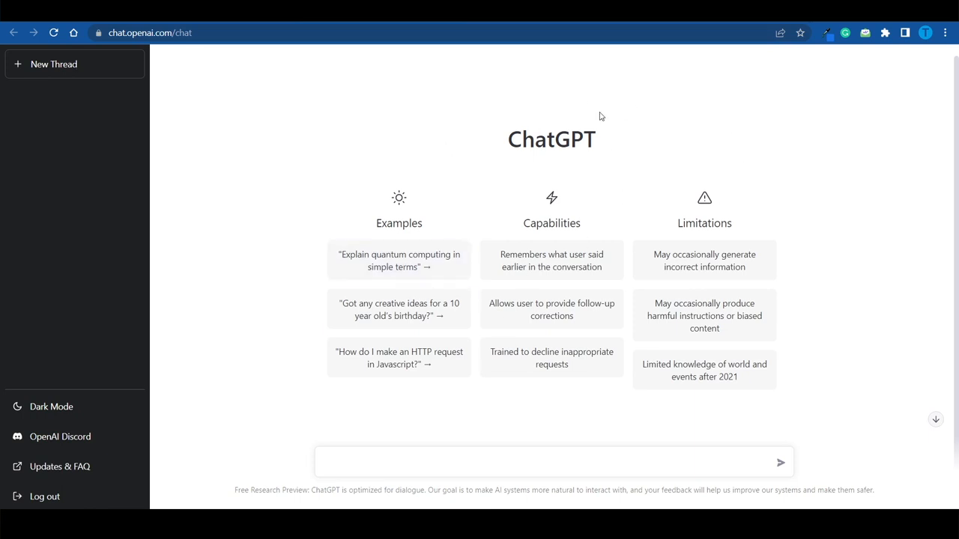
mouse_move(447, 452)
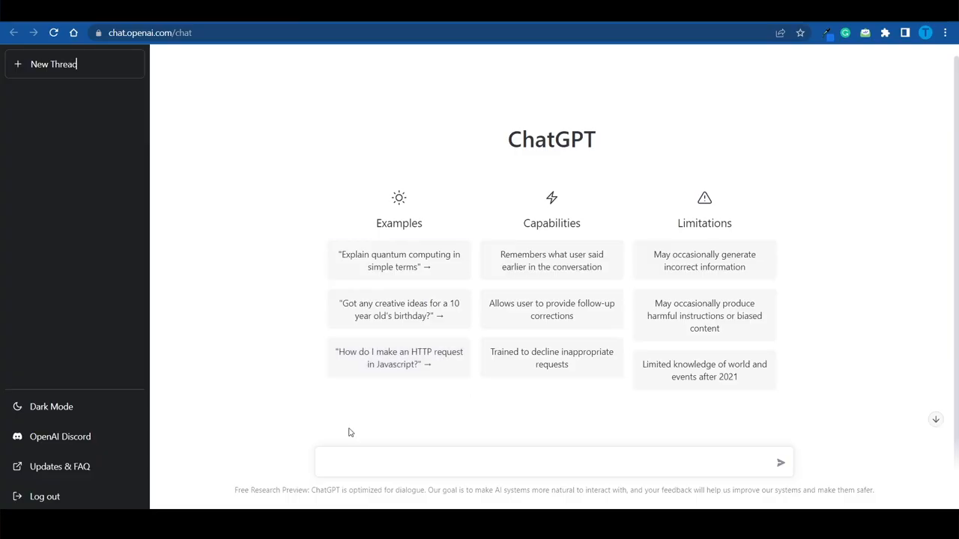
mouse_move(636, 165)
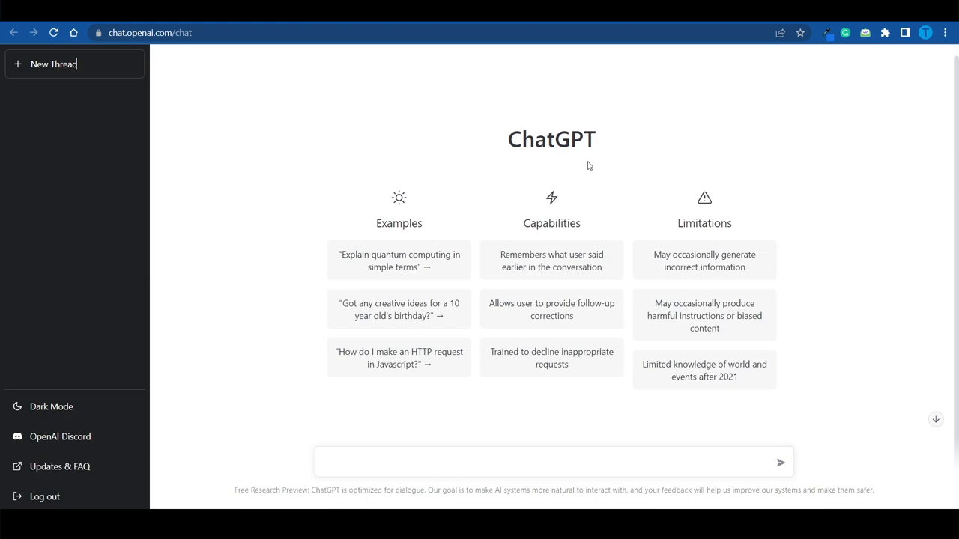
Step: Ask 'write a code that turns a pdf file into word' and read the Python PyPDF2 reply
type("write a code that turns a pdf file into word")
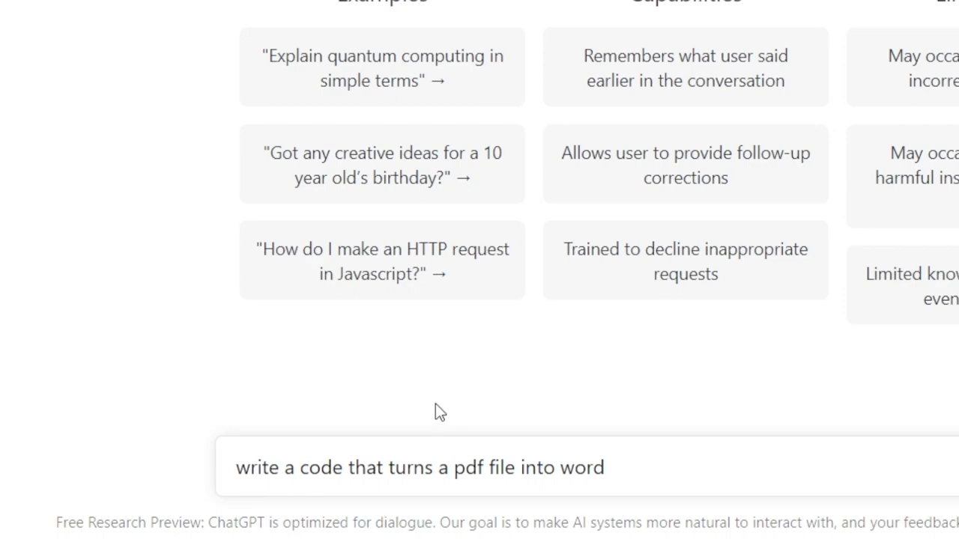
mouse_move(692, 426)
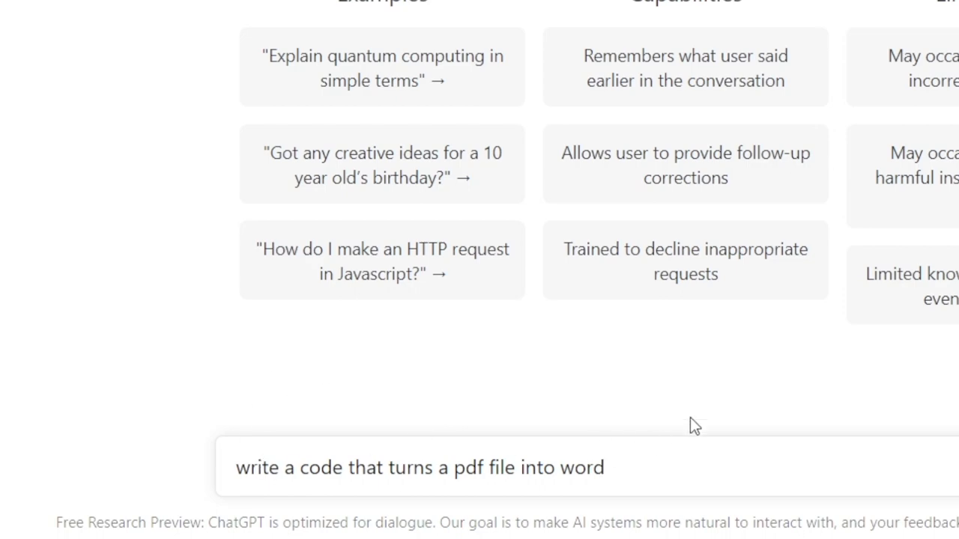
key("Return")
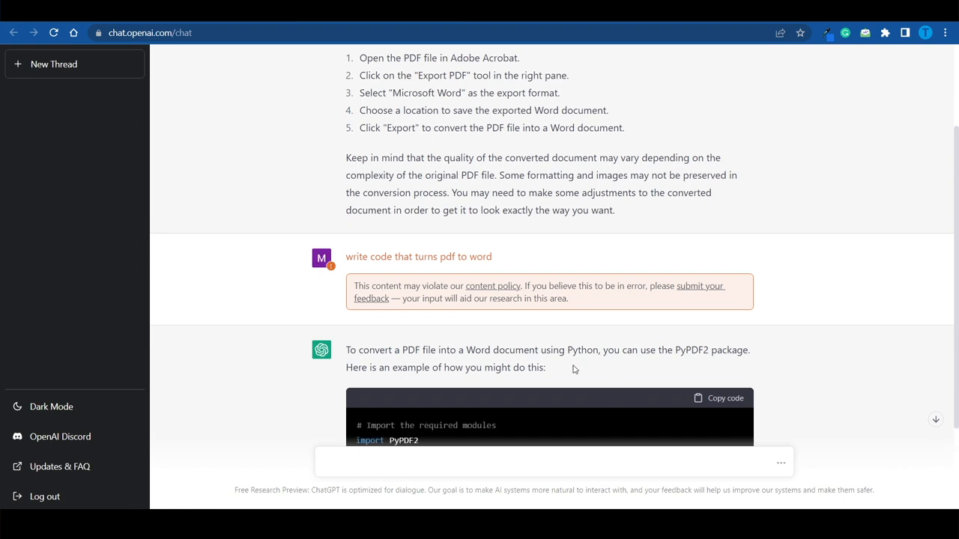
scroll("down", 3)
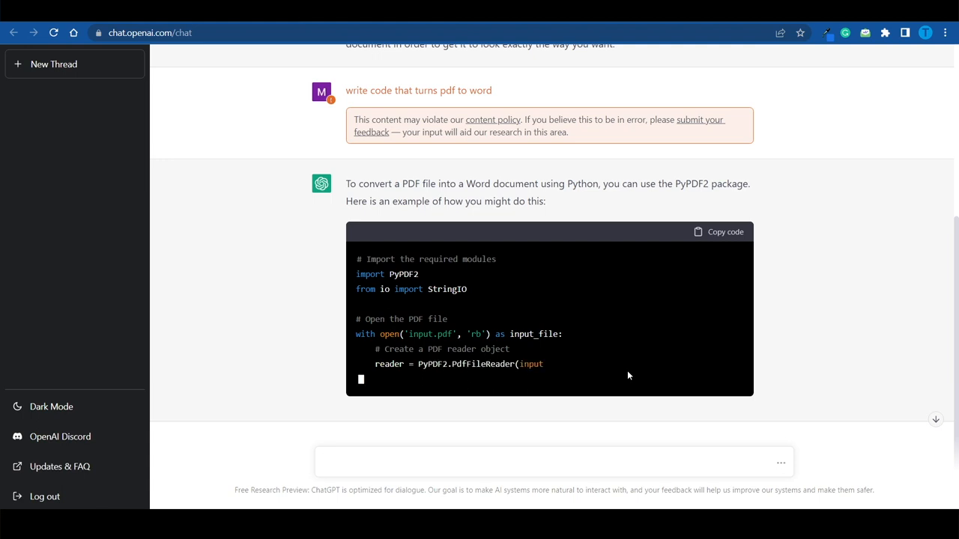
scroll("down", 3)
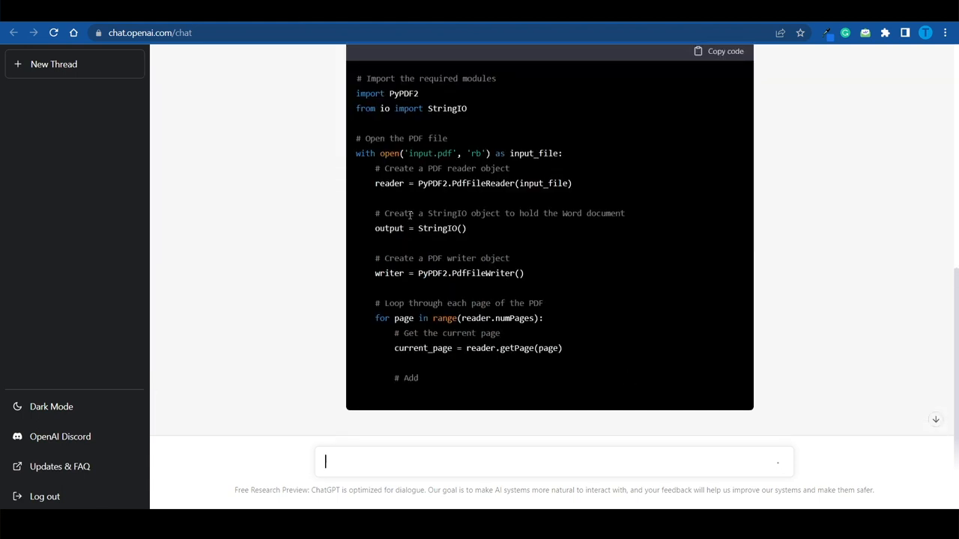
scroll("up", 3)
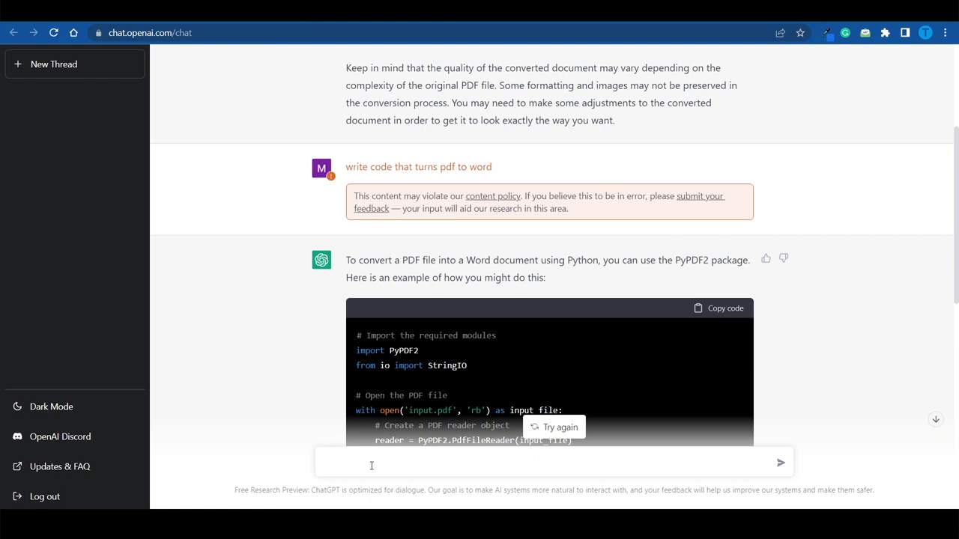
Step: Request 'write an article about selling digital products online' and follow the answer
type("write a")
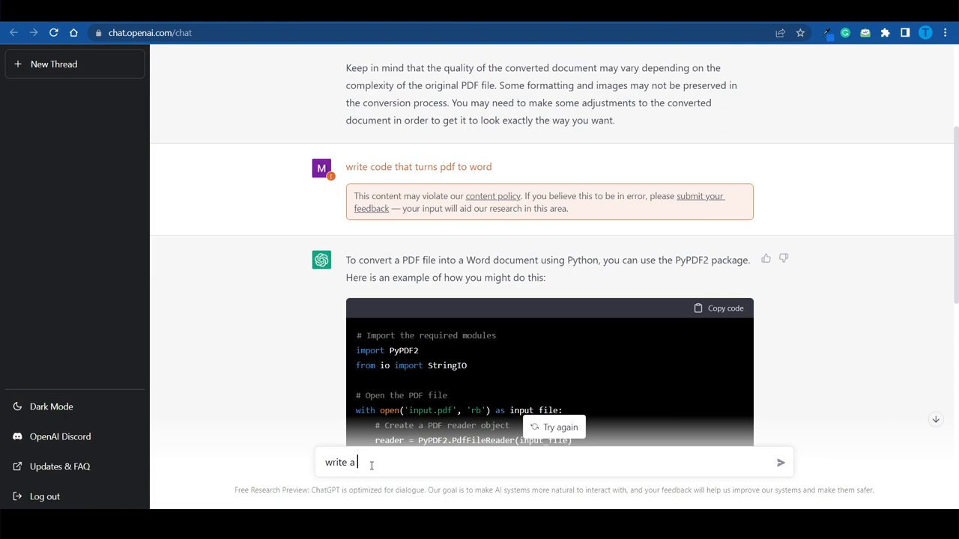
type("n article about")
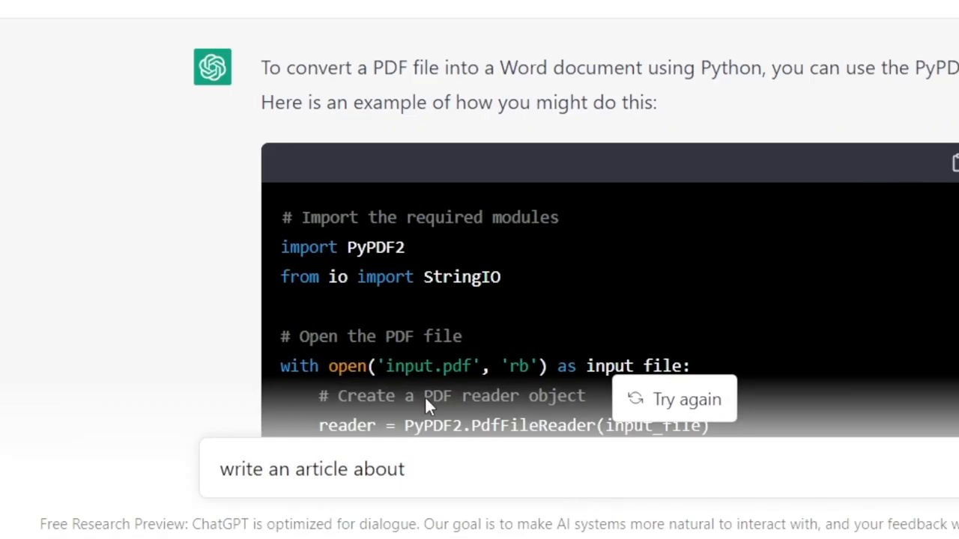
type("selling dig")
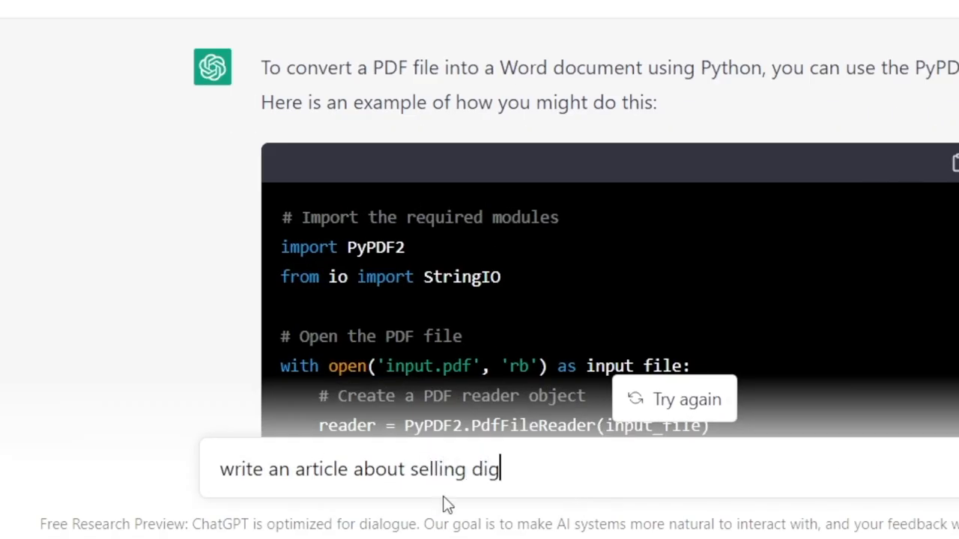
type("ital product")
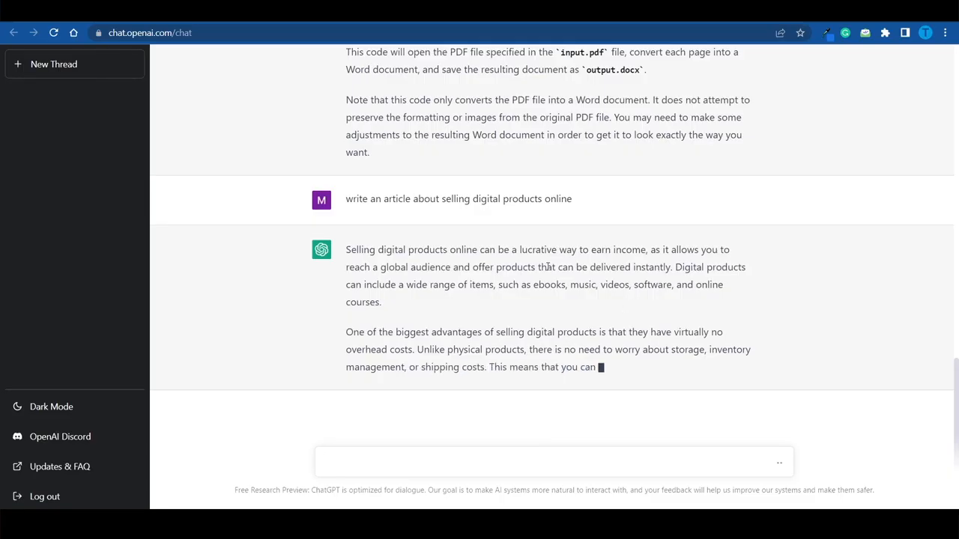
scroll("down", 3)
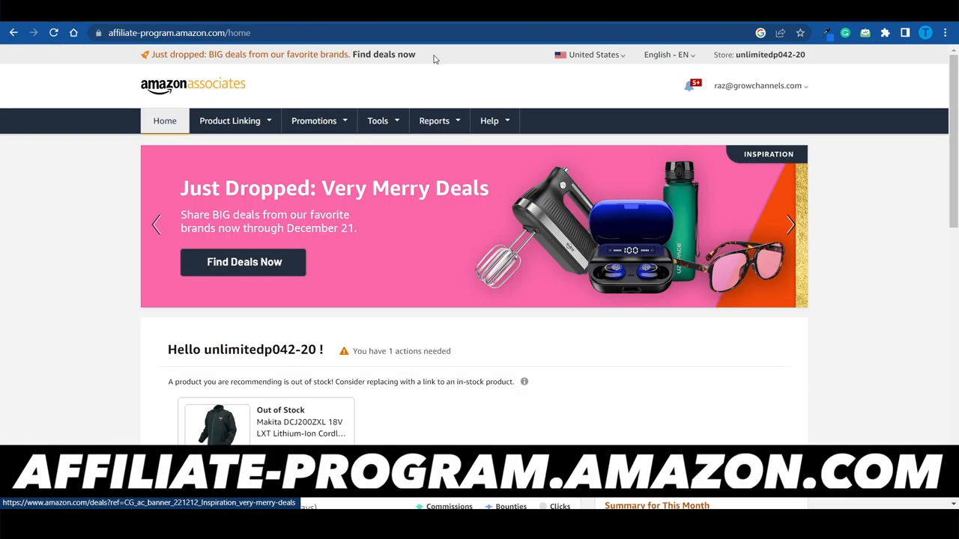
mouse_move(237, 101)
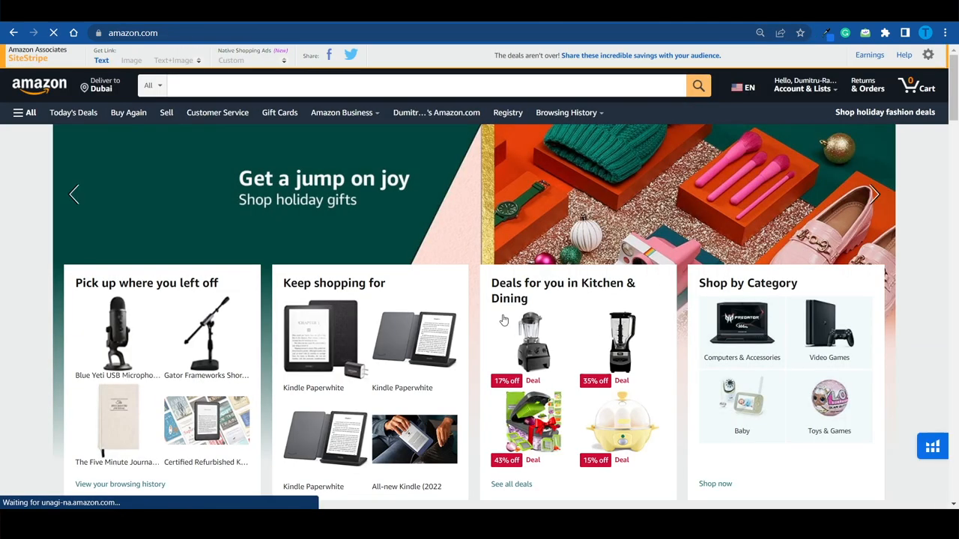
Step: Scroll down the Amazon.com home page past recommendations to related items and top picks
scroll("down", 3)
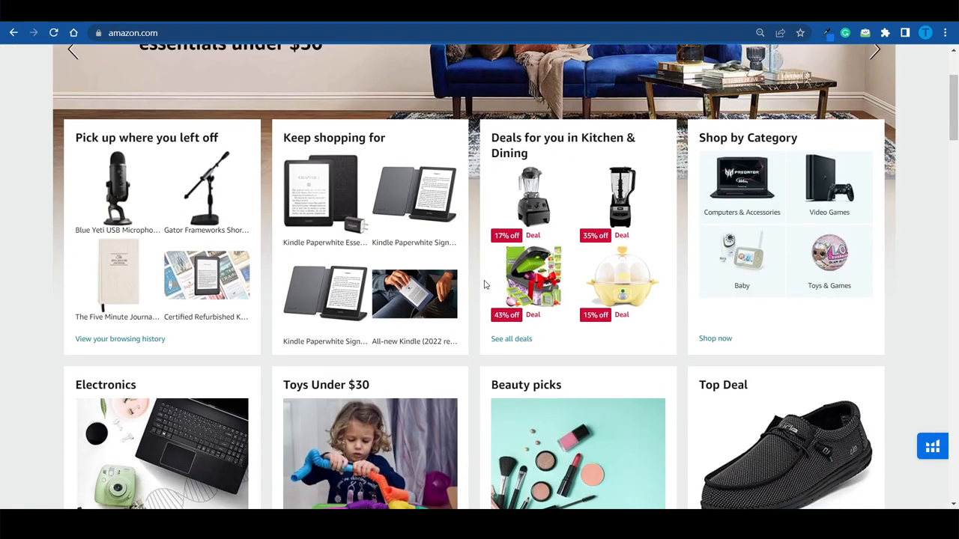
scroll("down", 3)
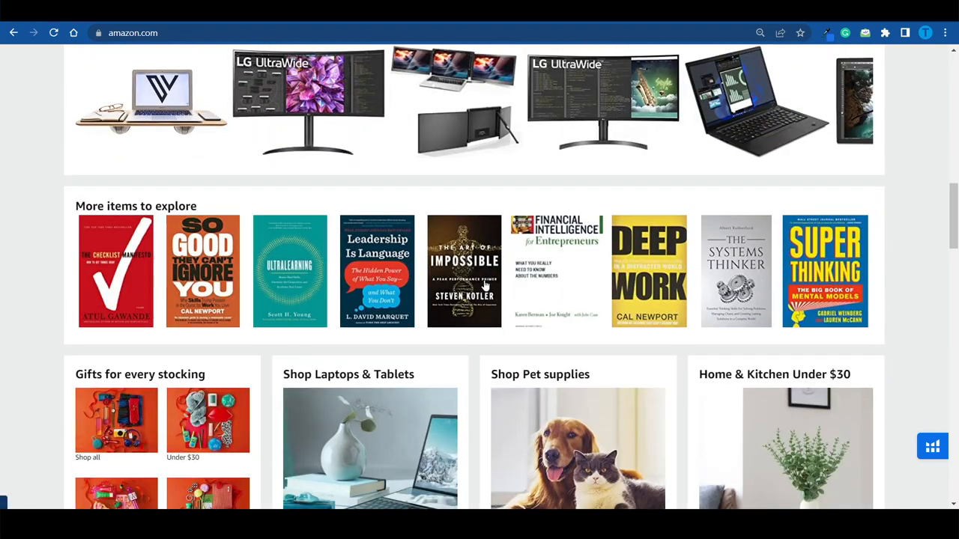
scroll("down", 3)
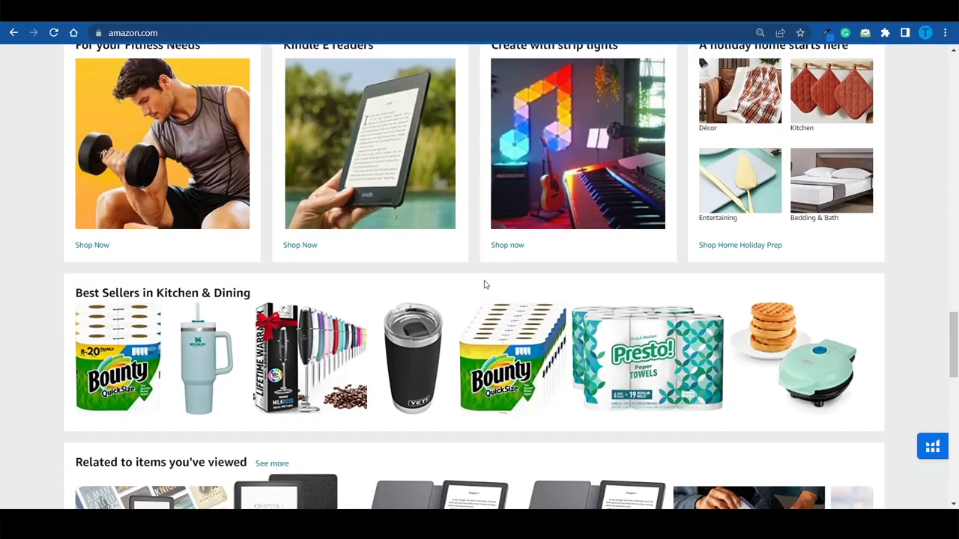
scroll("down", 3)
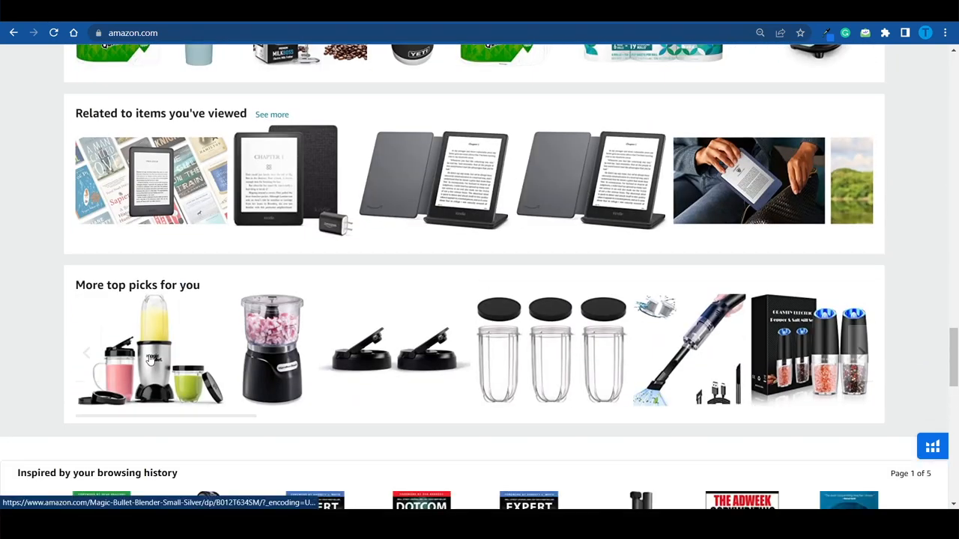
Step: Open the Magic Bullet Blender page and generate its SiteStripe amzn.to short text link
left_click(149, 352)
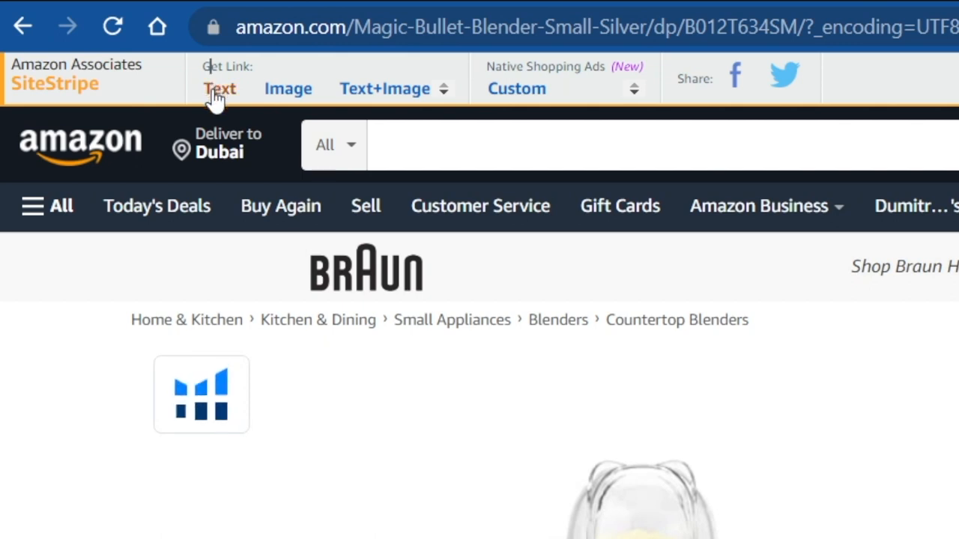
mouse_move(219, 88)
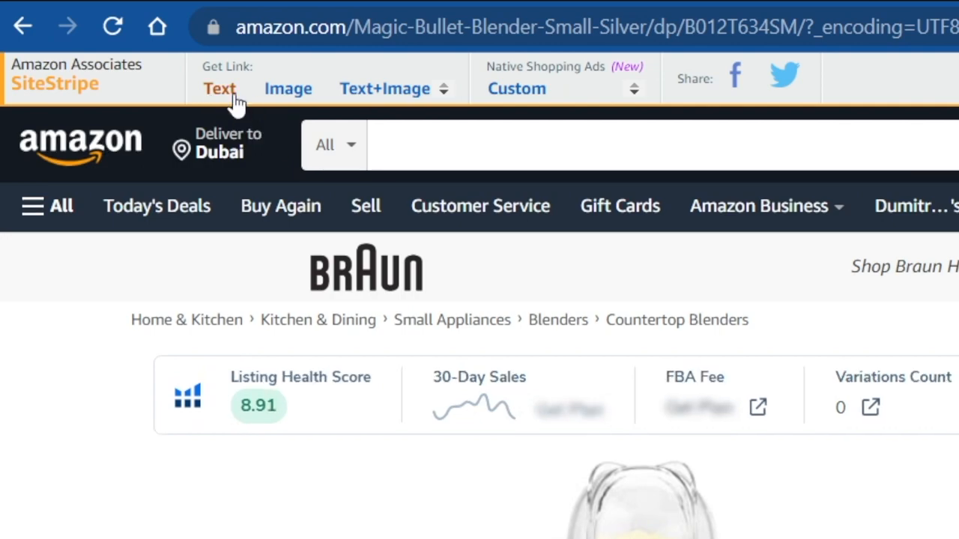
left_click(219, 89)
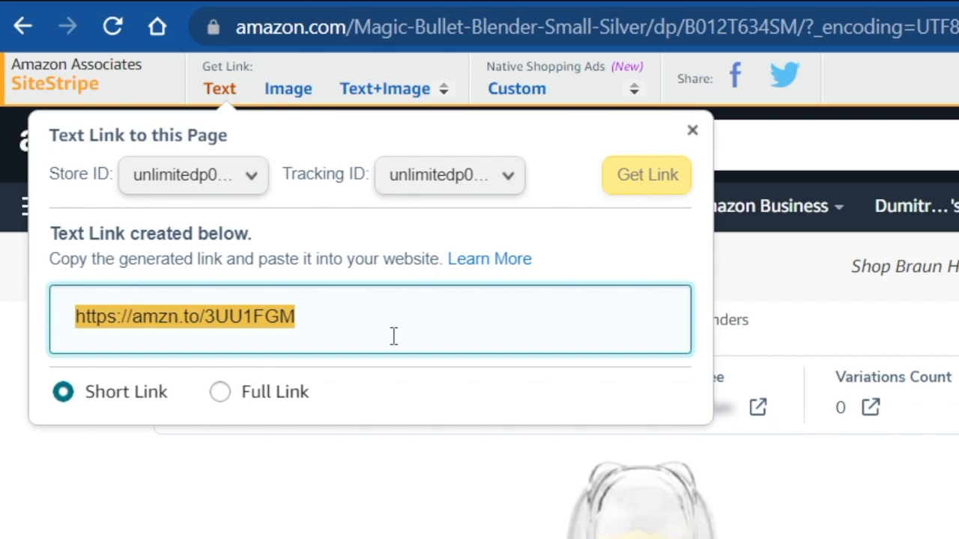
left_click(99, 33)
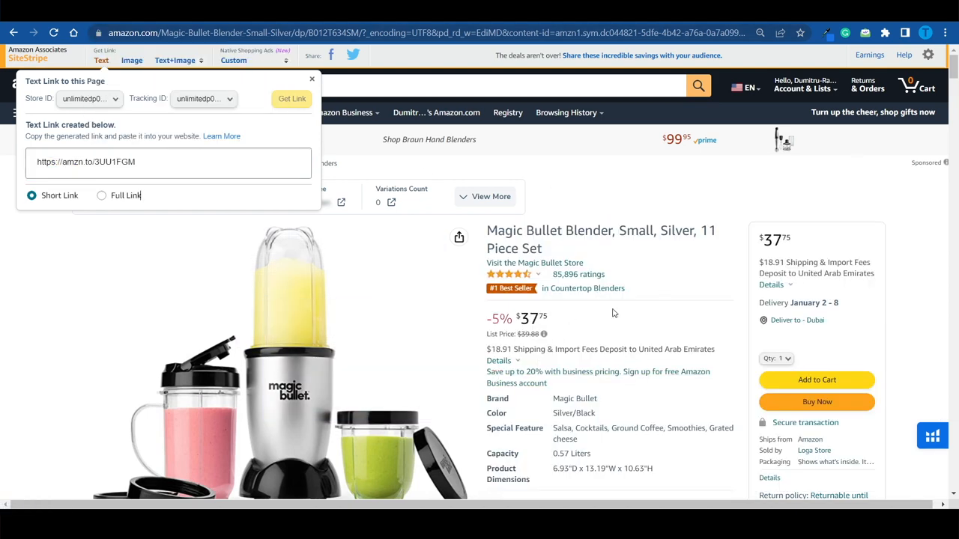
mouse_move(558, 309)
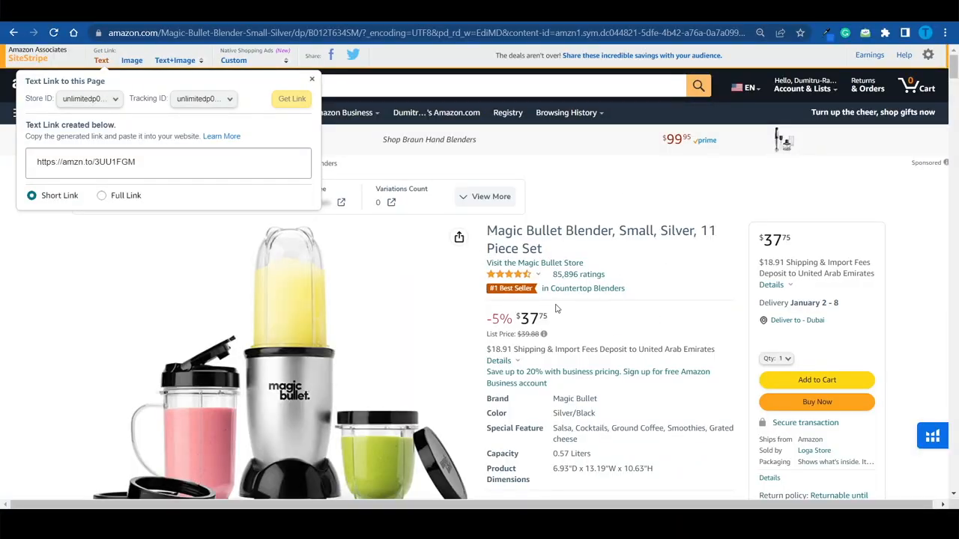
scroll("down", 3)
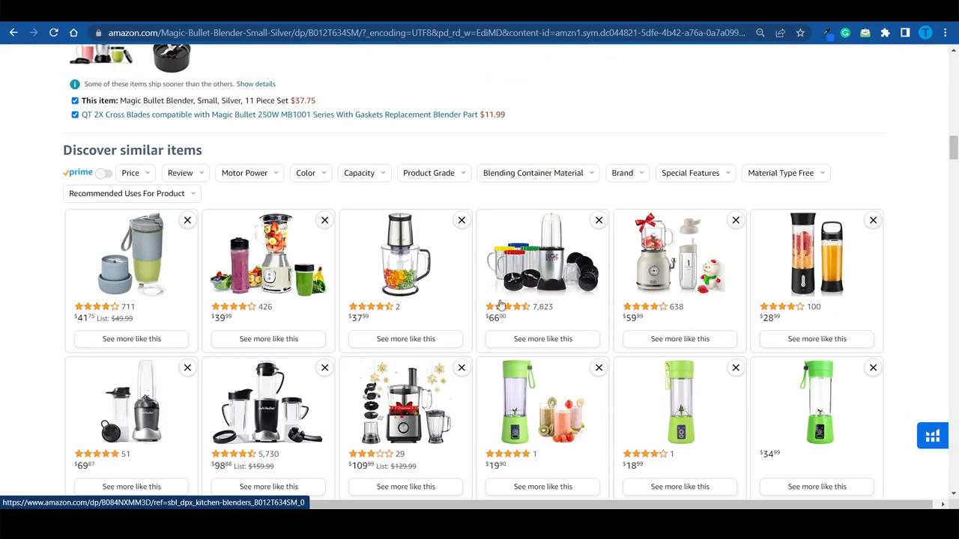
mouse_move(501, 407)
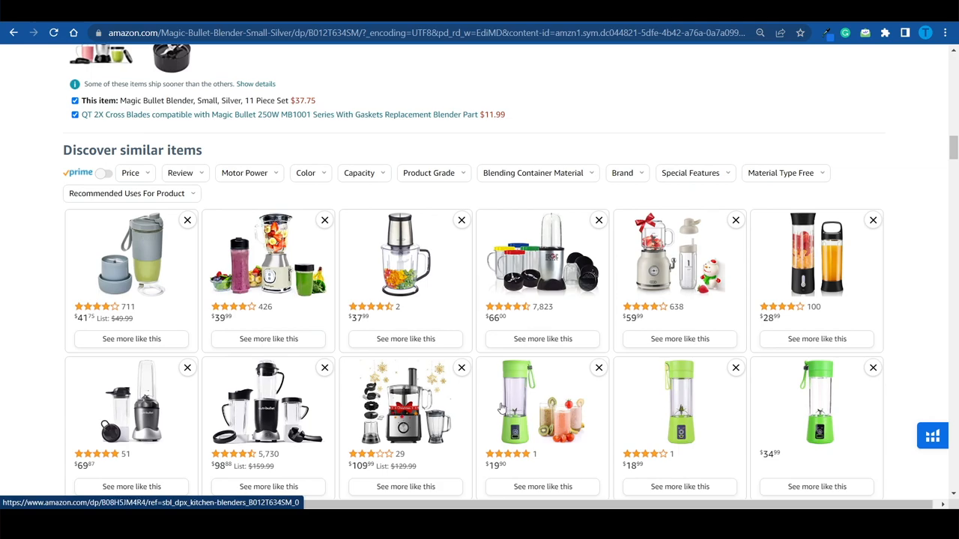
scroll("up", 3)
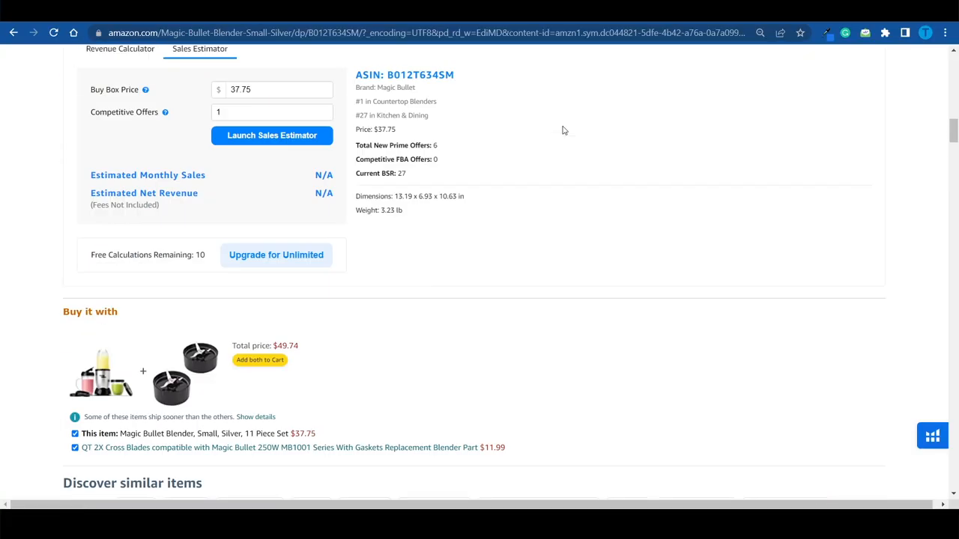
scroll("up", 3)
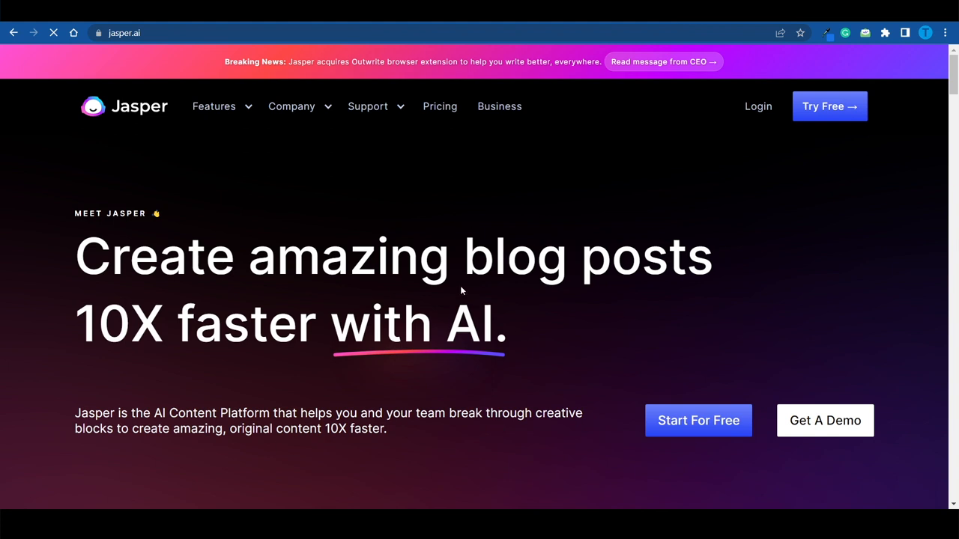
mouse_move(312, 148)
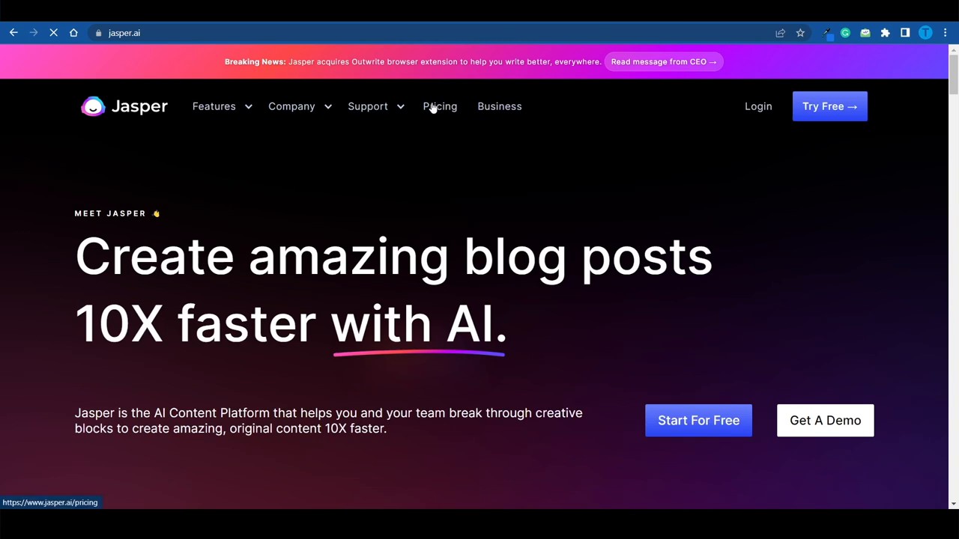
Step: Show Jasper's pricing page with the Starter, Boss Mode and Business plan cards
left_click(441, 105)
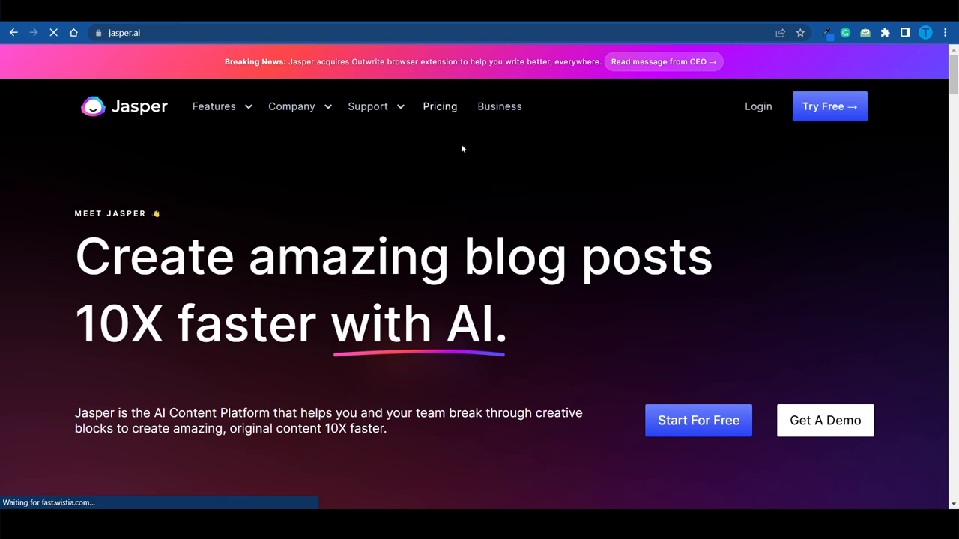
left_click(441, 105)
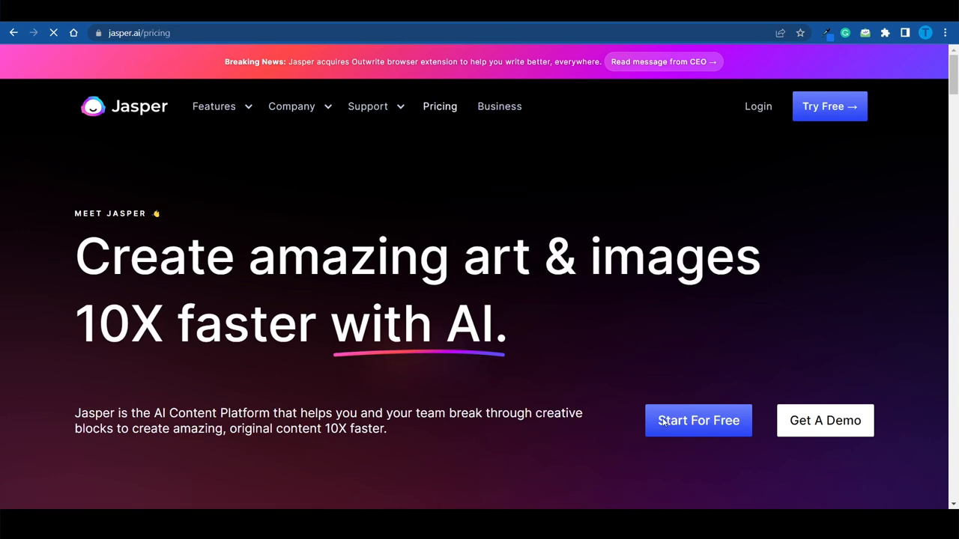
scroll("down", 3)
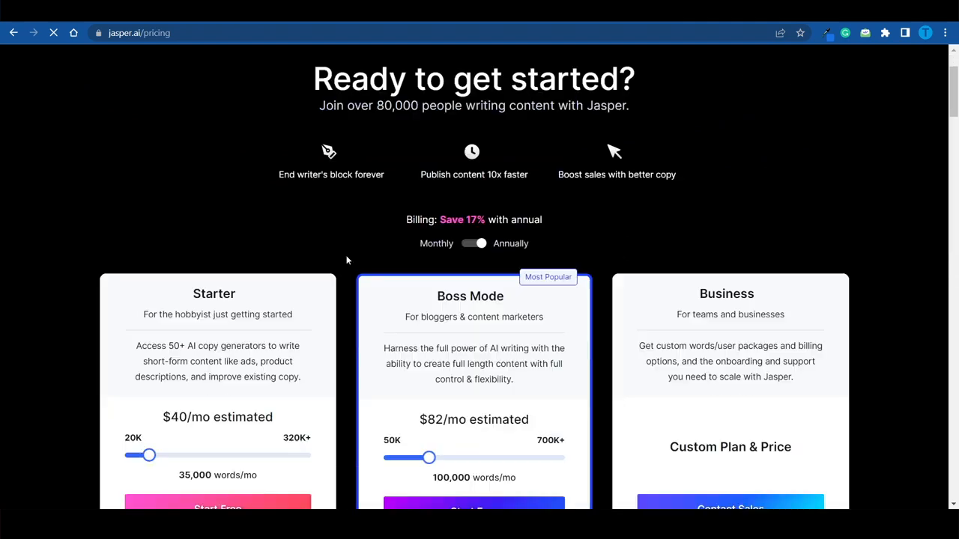
scroll("down", 3)
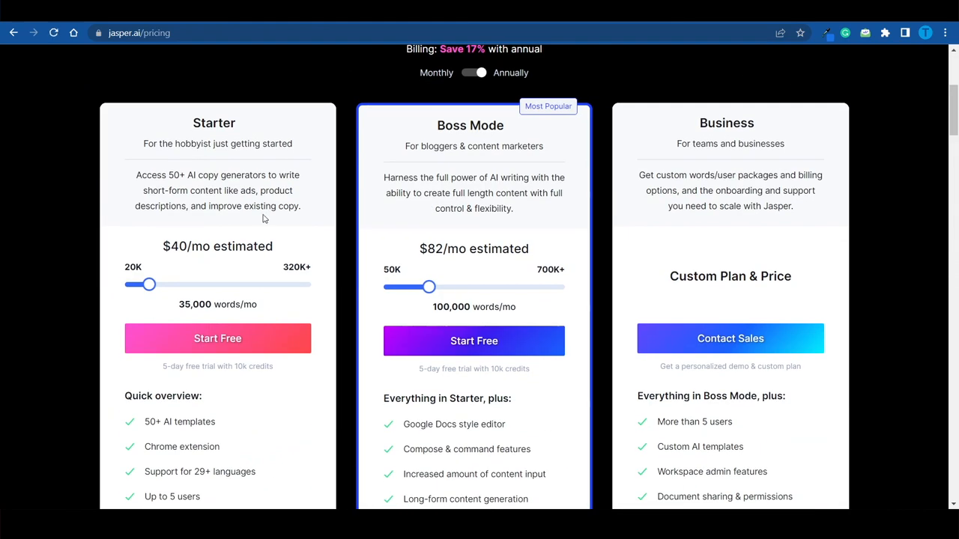
mouse_move(559, 225)
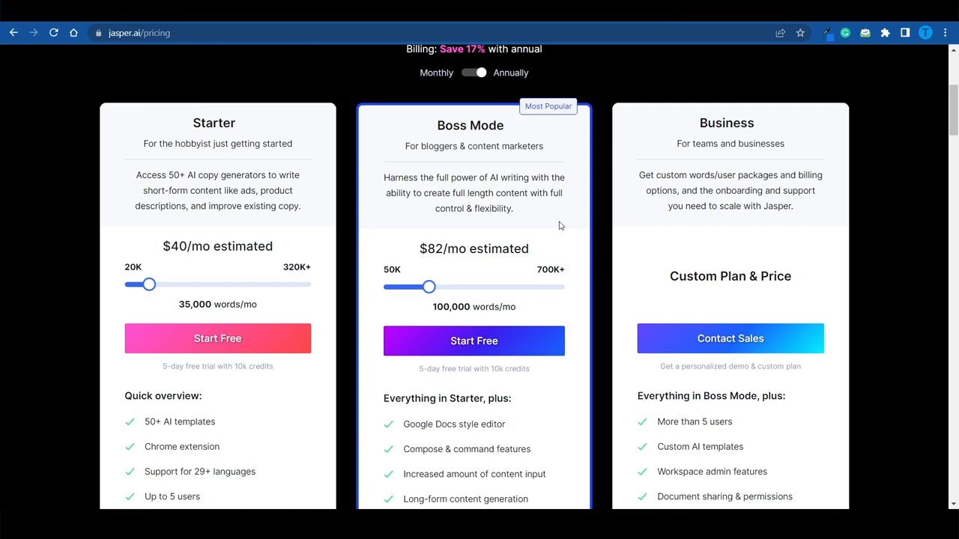
mouse_move(549, 268)
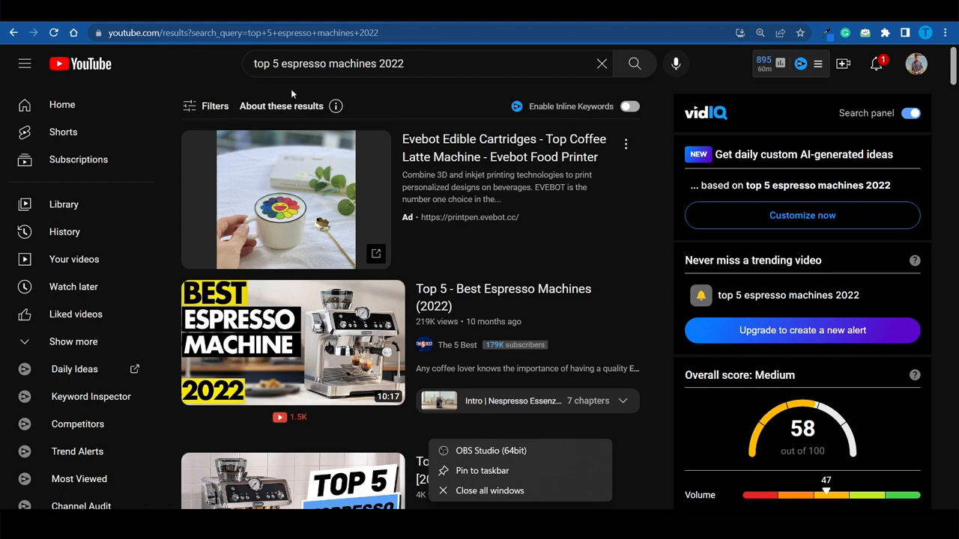
mouse_move(421, 95)
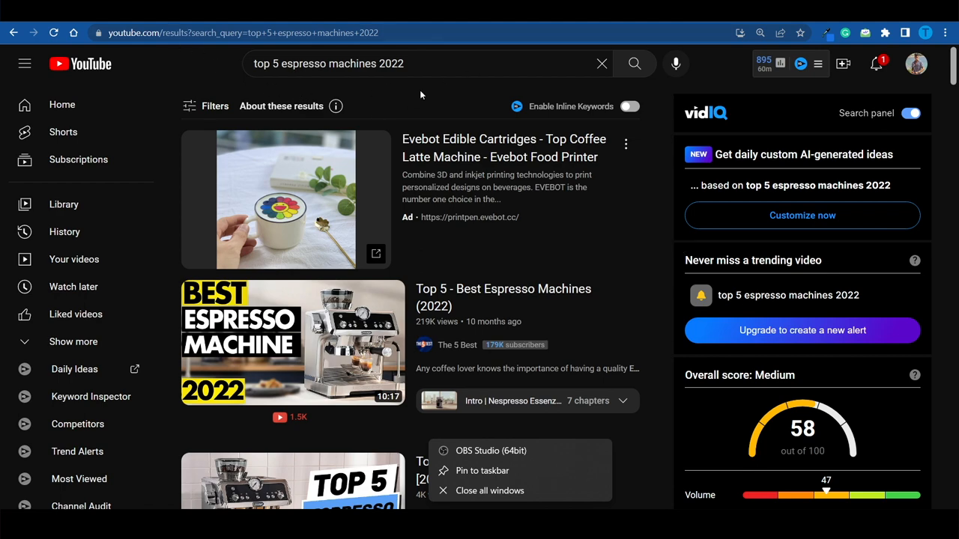
Step: Play 'Top 5 - Best Espresso Machines (2022)' and skip ahead through its products
scroll("down", 3)
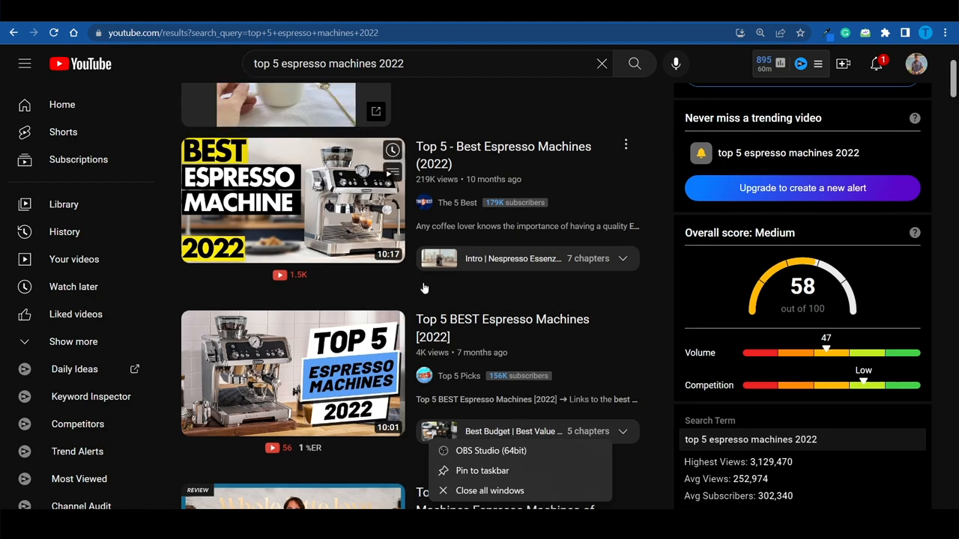
mouse_move(457, 210)
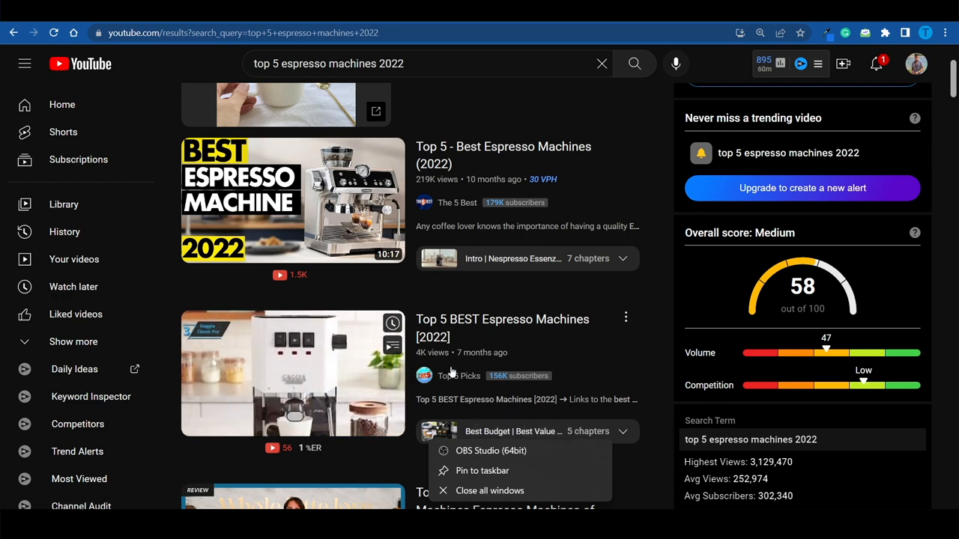
mouse_move(458, 374)
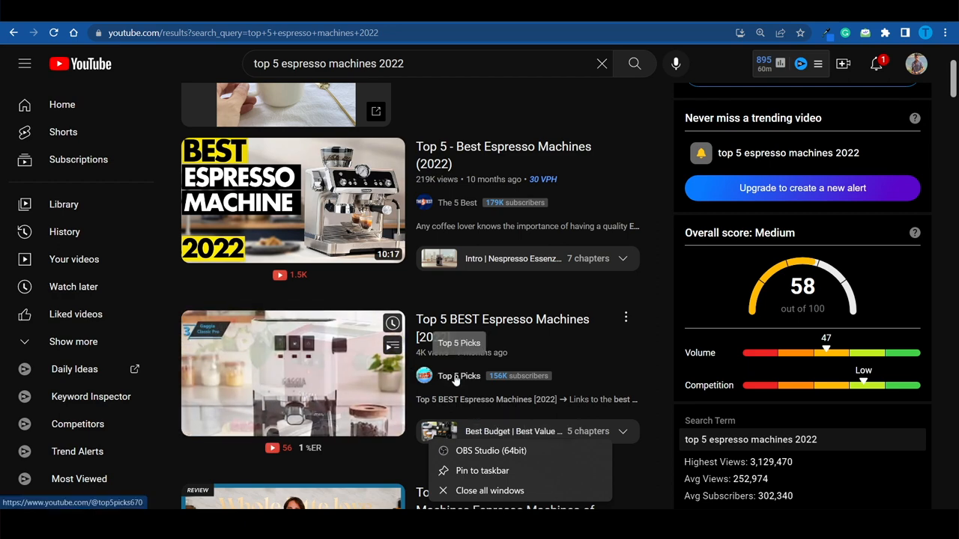
left_click(292, 199)
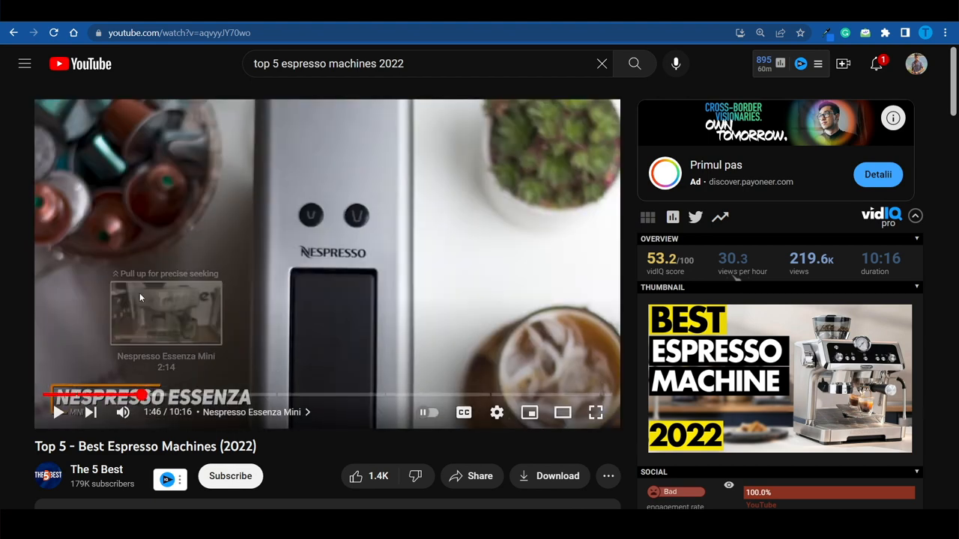
mouse_move(57, 413)
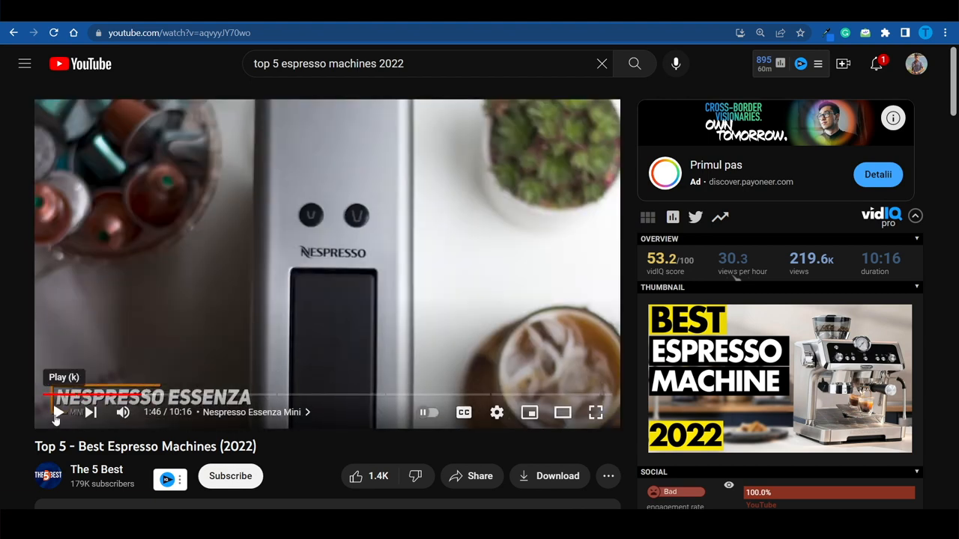
left_click(57, 413)
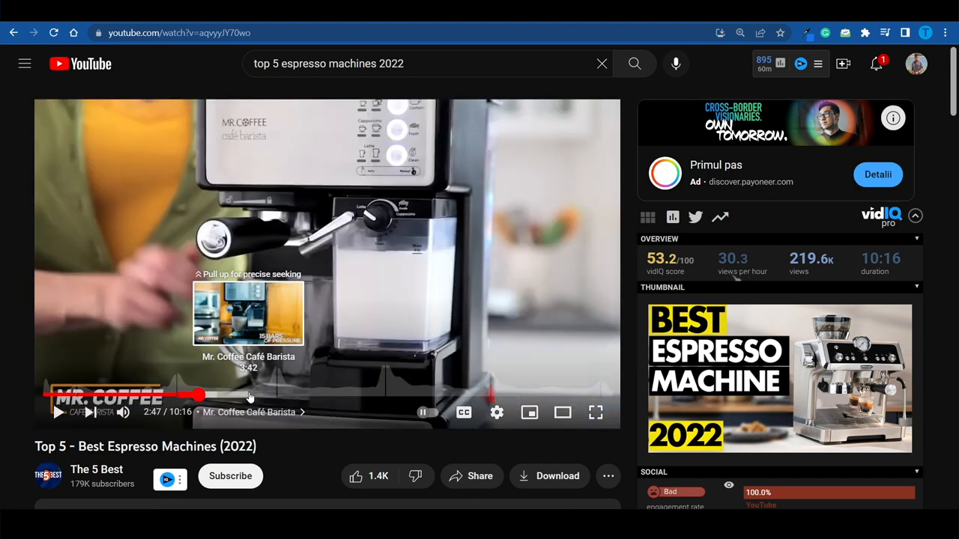
mouse_move(127, 248)
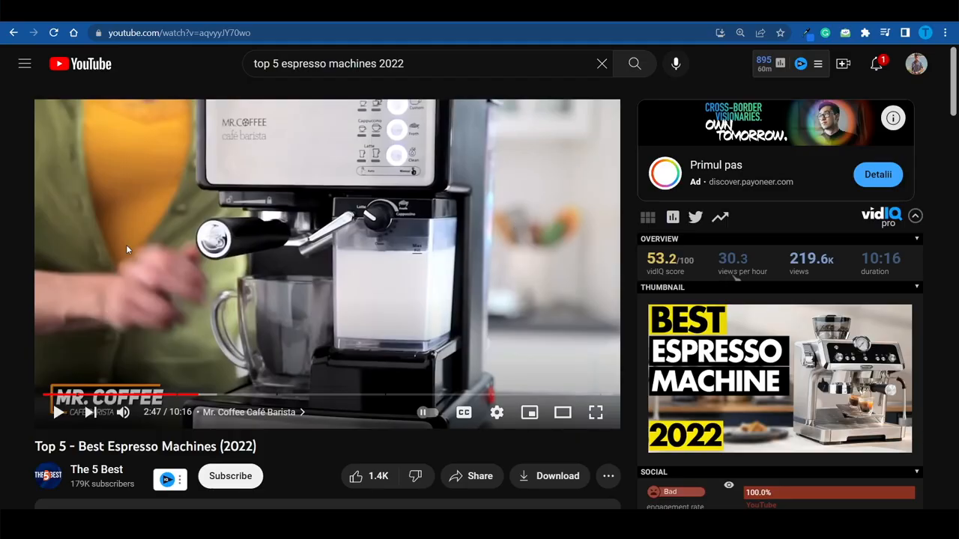
mouse_move(261, 395)
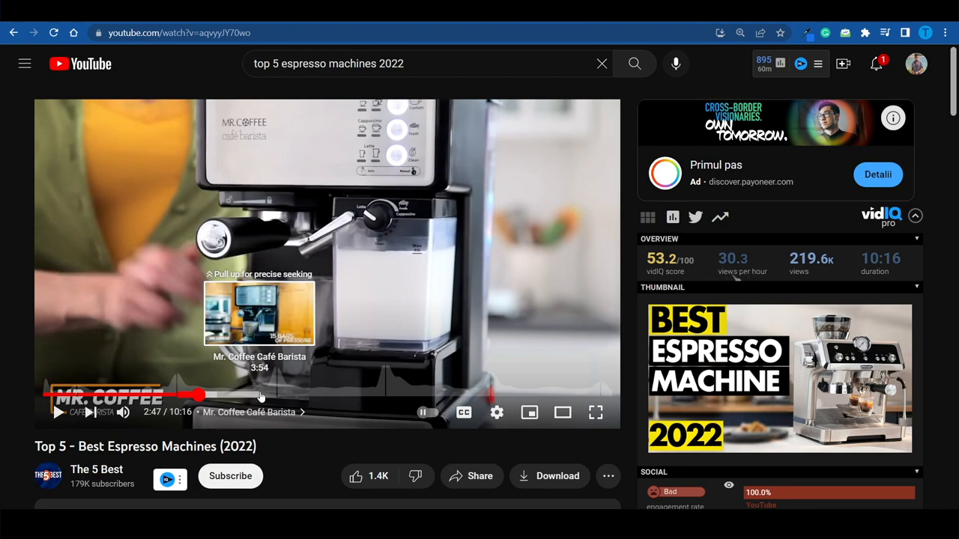
left_click(262, 396)
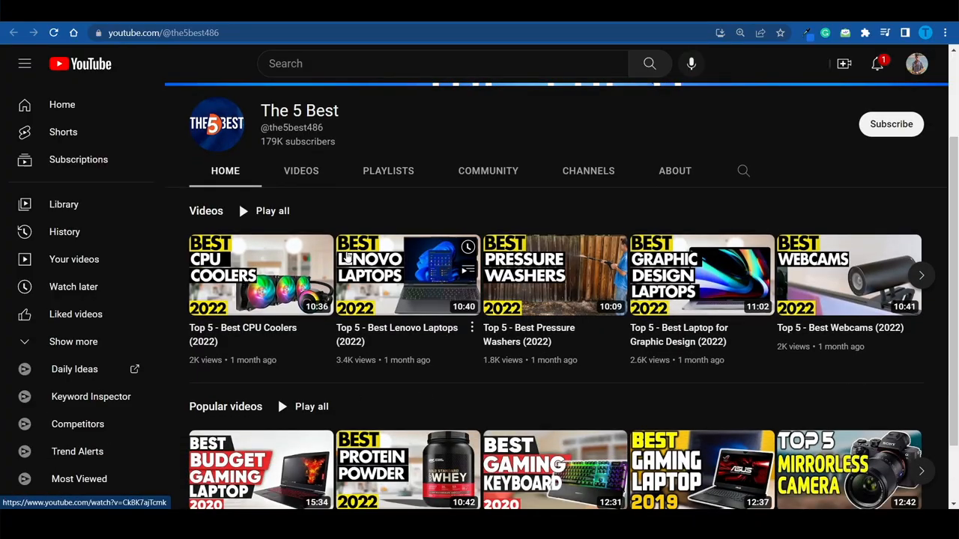
Step: Show The 5 Best channel's Videos list, filtered by Popular, and browse down it
left_click(300, 171)
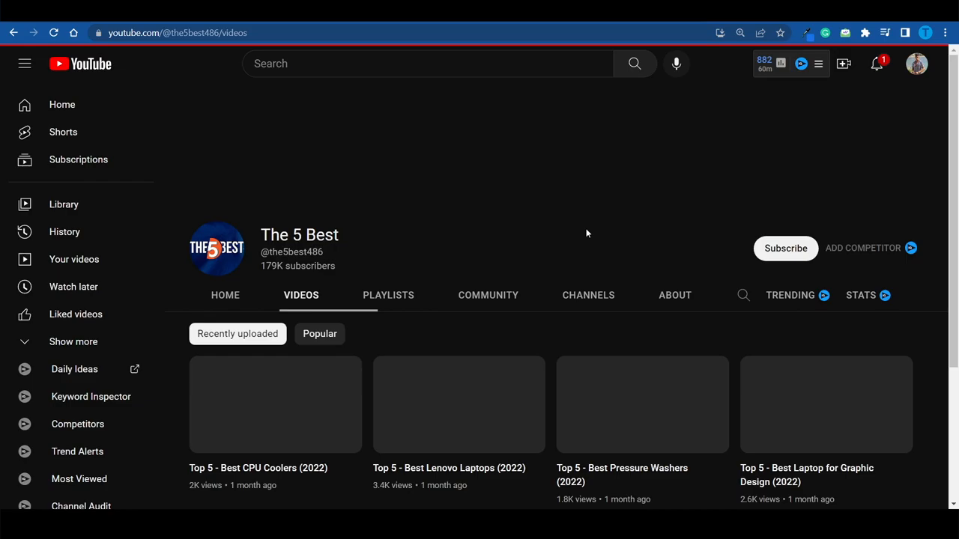
left_click(319, 332)
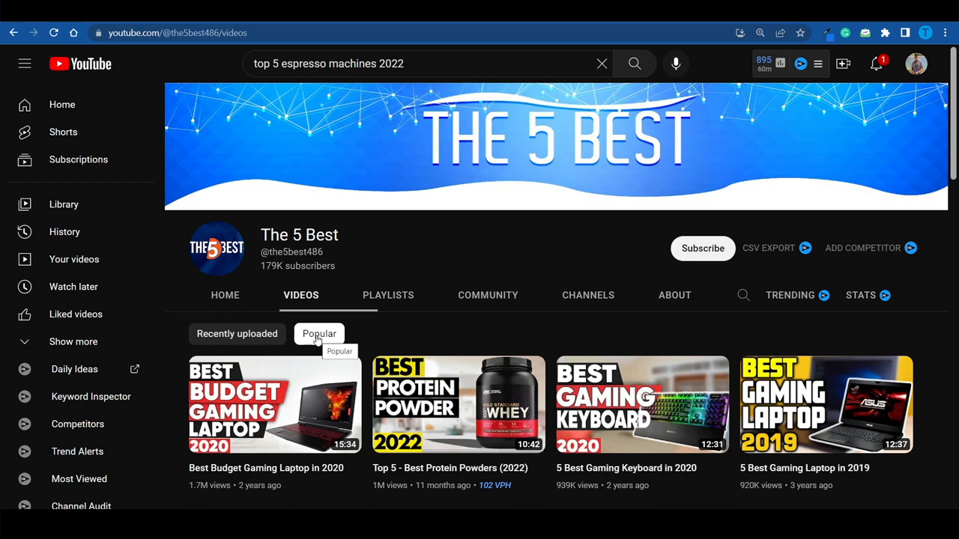
scroll("down", 3)
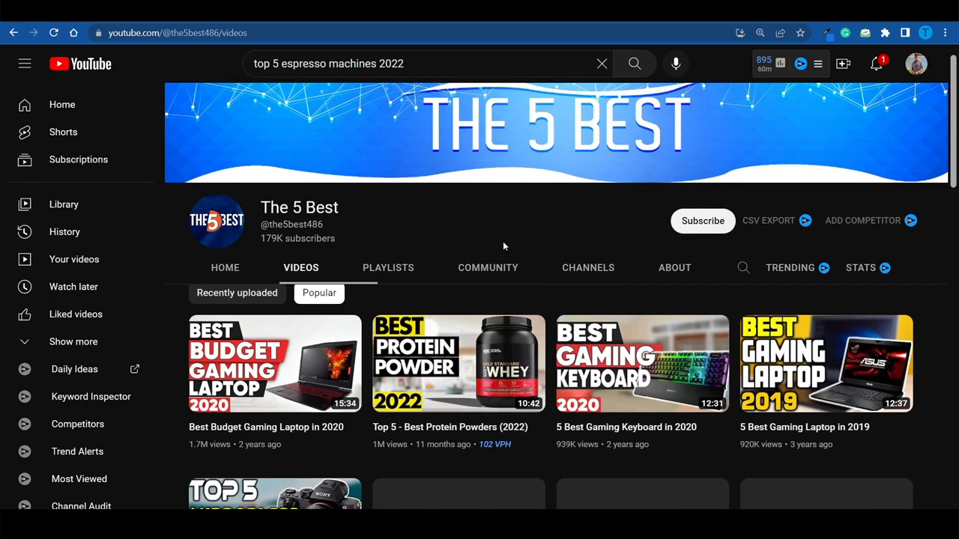
scroll("down", 3)
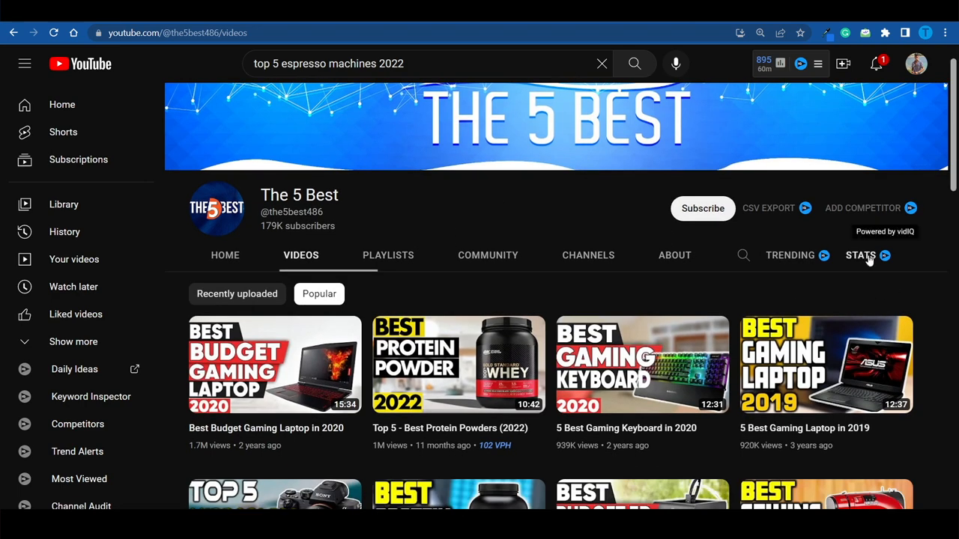
scroll("down", 3)
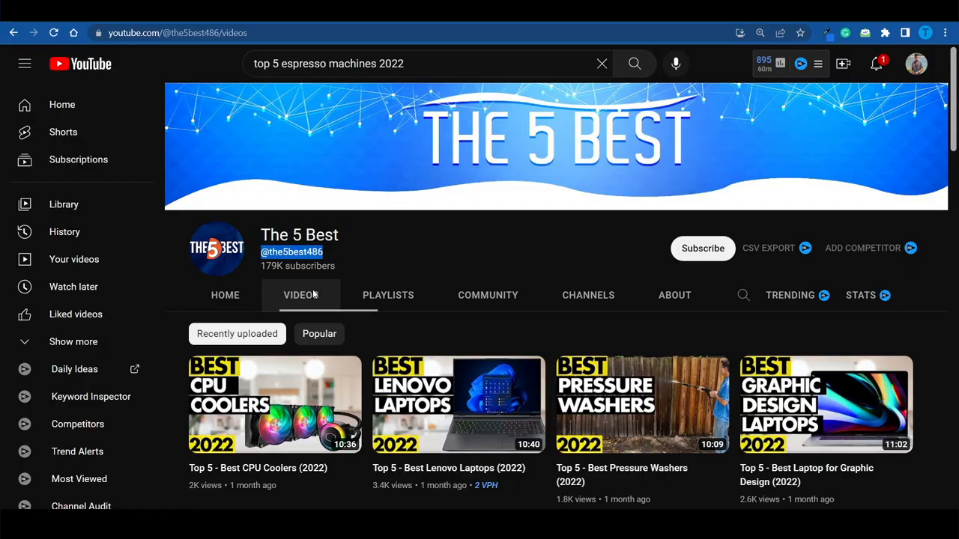
scroll("down", 3)
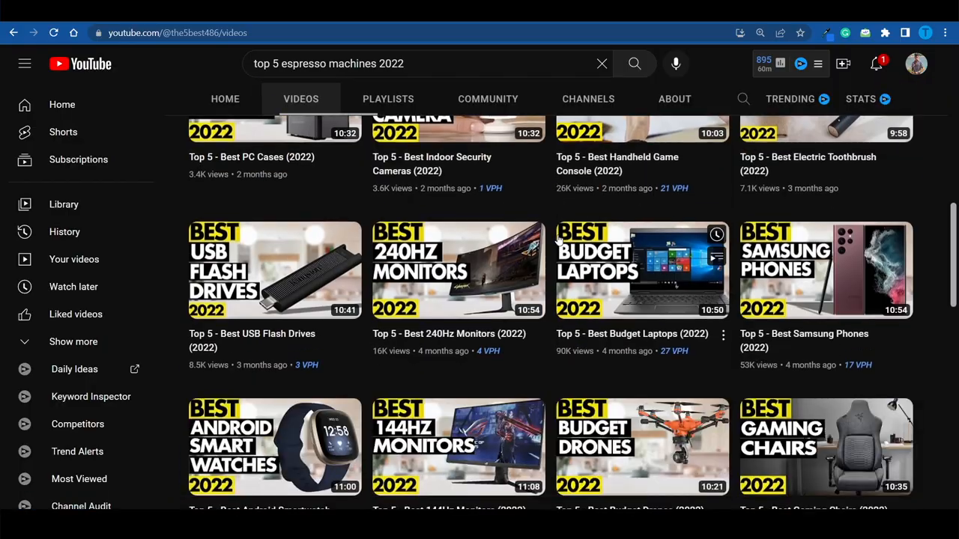
scroll("down", 3)
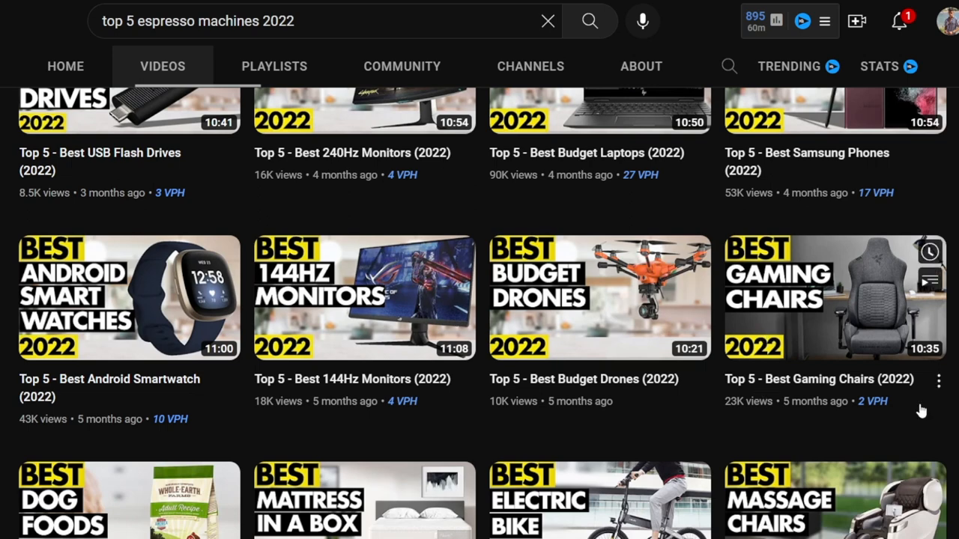
mouse_move(647, 237)
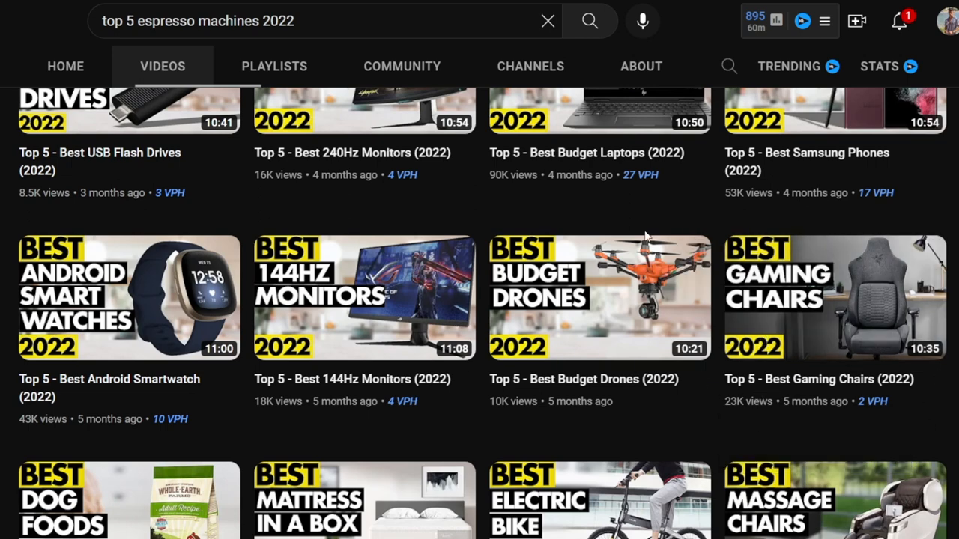
scroll("down", 3)
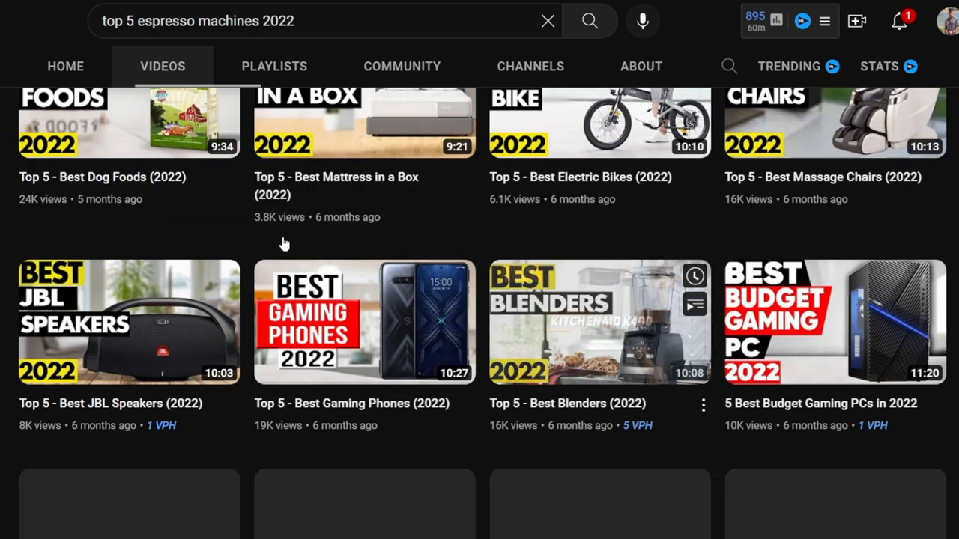
mouse_move(411, 195)
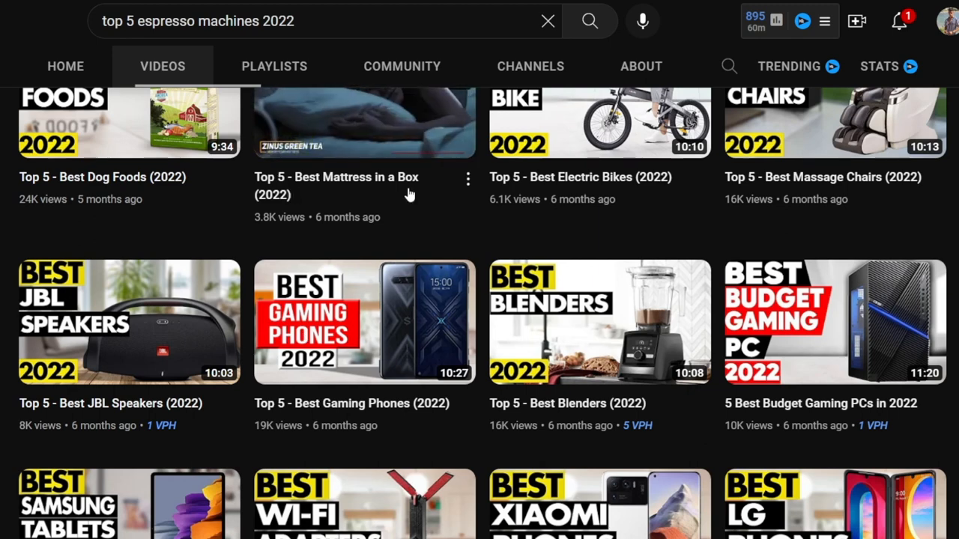
scroll("up", 3)
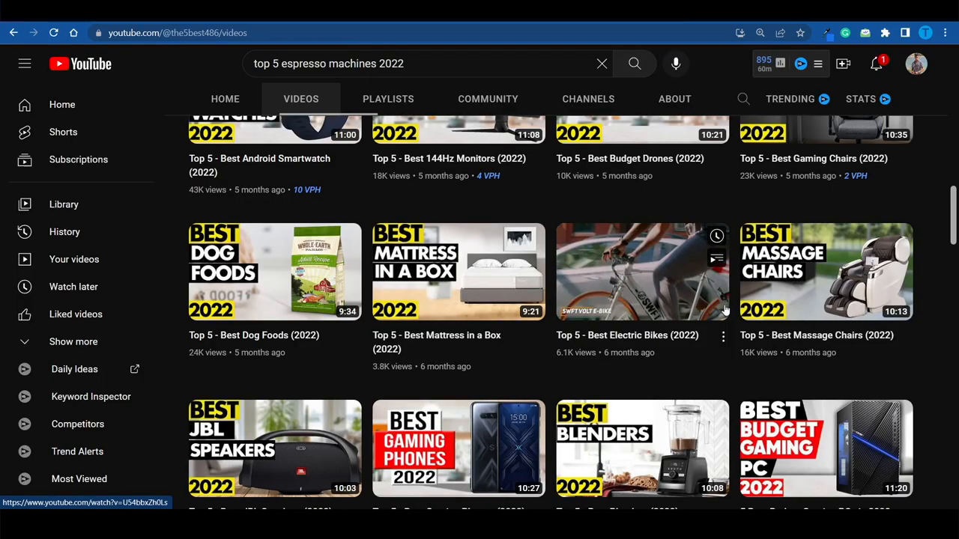
mouse_move(647, 375)
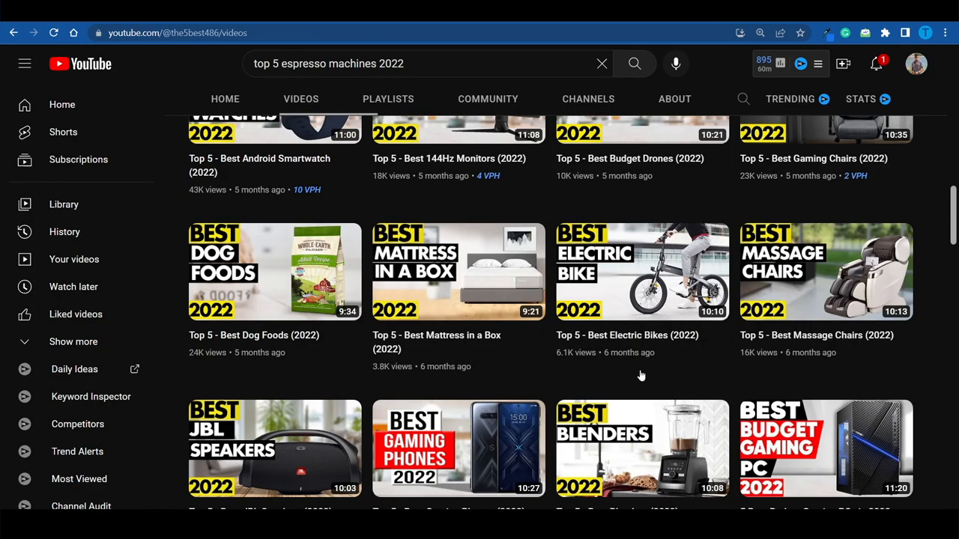
mouse_move(673, 379)
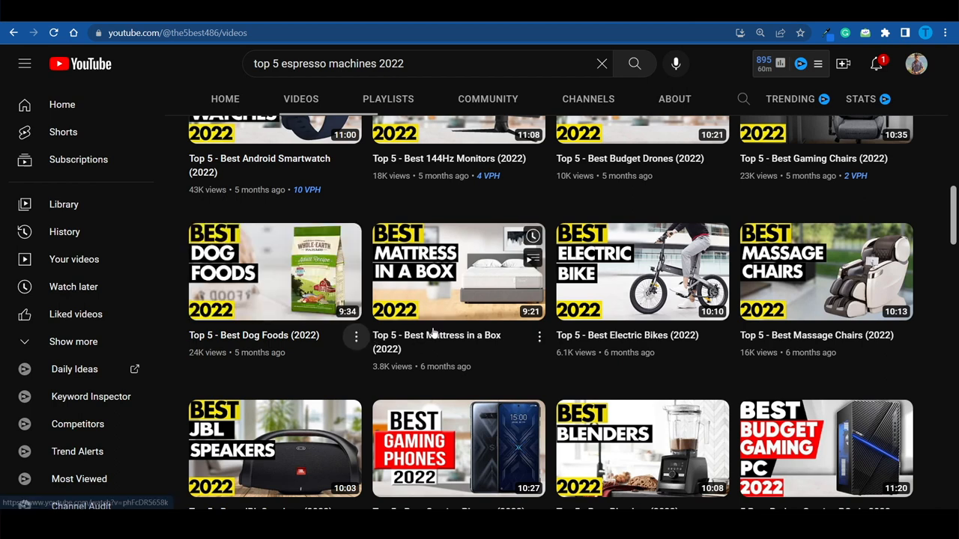
mouse_move(528, 389)
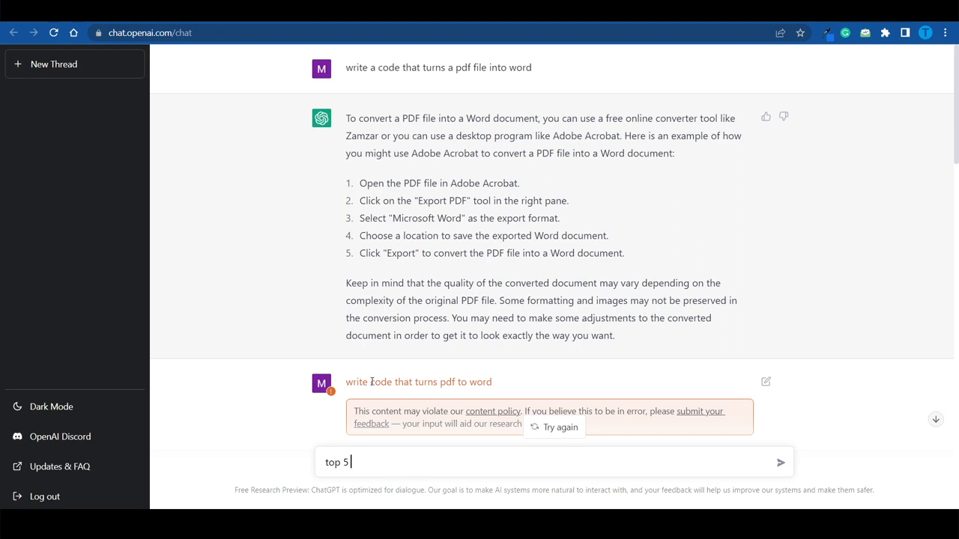
Step: Draft the prompt 'write a script for a video about top 5 best mattresses'
type("best ma")
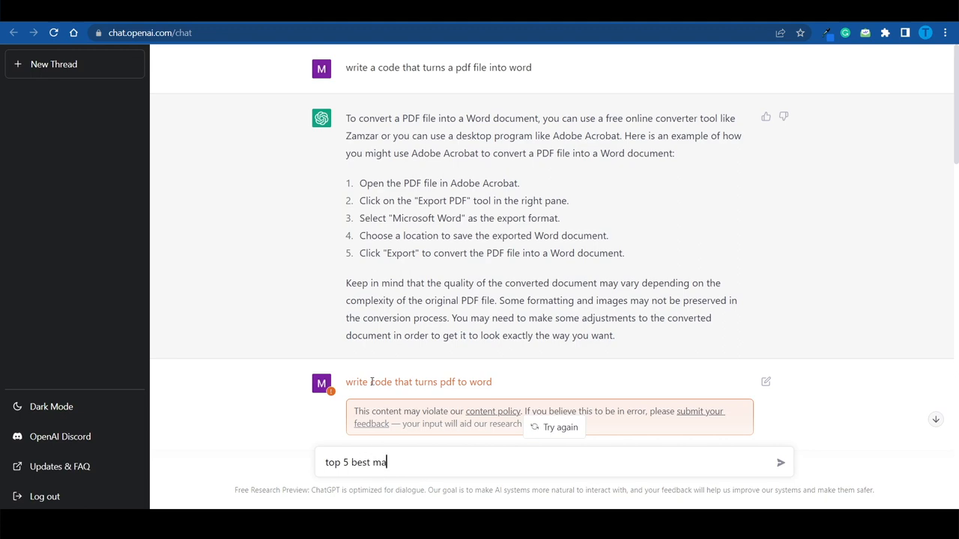
type("ttresses")
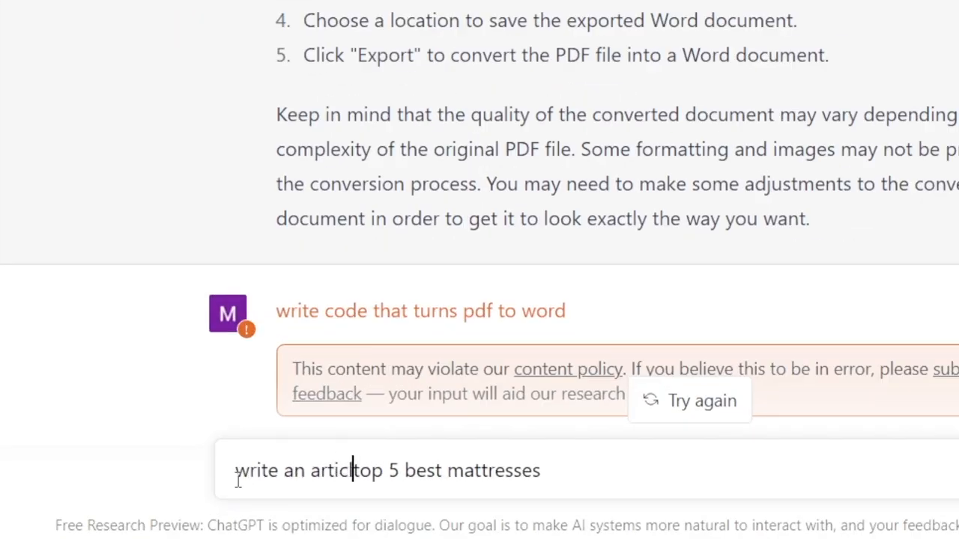
type("e about the")
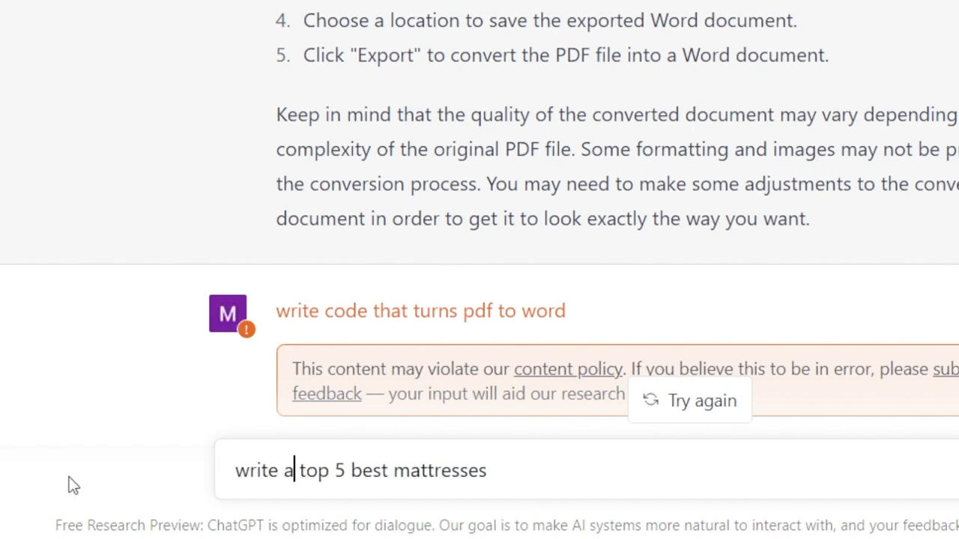
type("script for a vi")
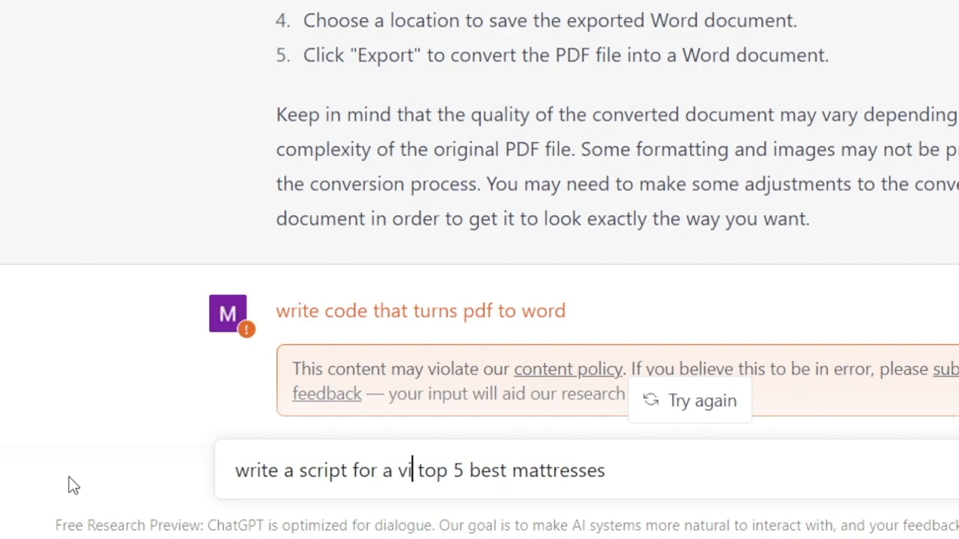
type("deo about")
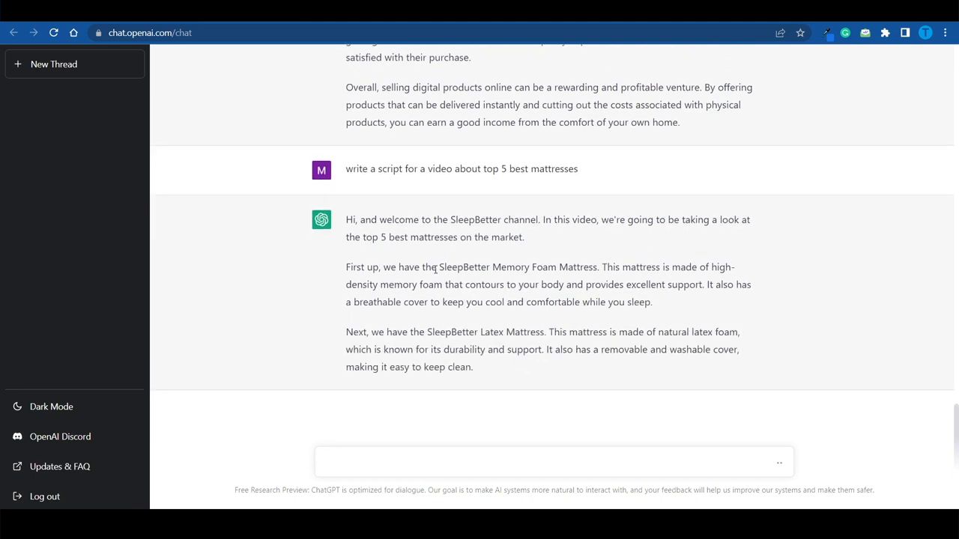
Step: Add 'on Amazon' to the prompt and retry after the network error to regenerate the mattress script
scroll("down", 3)
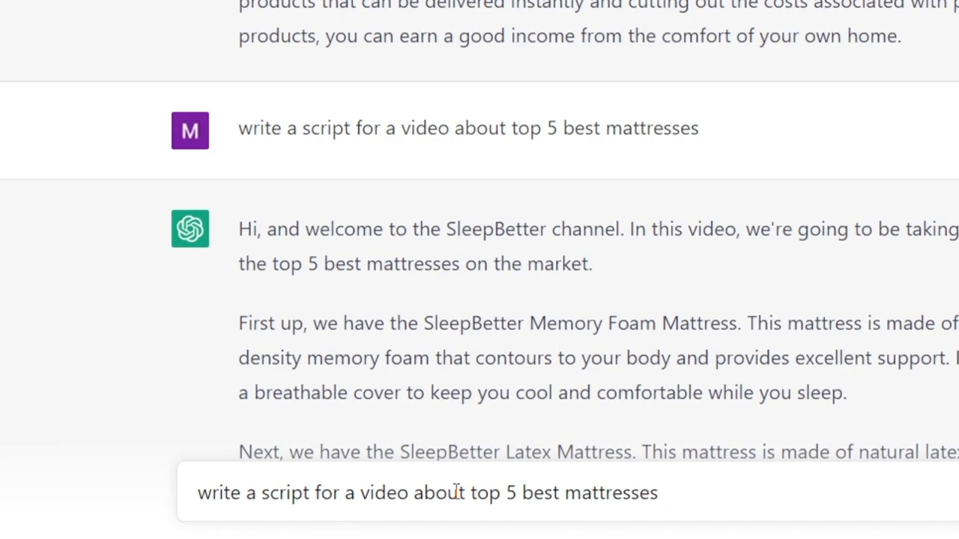
type("o")
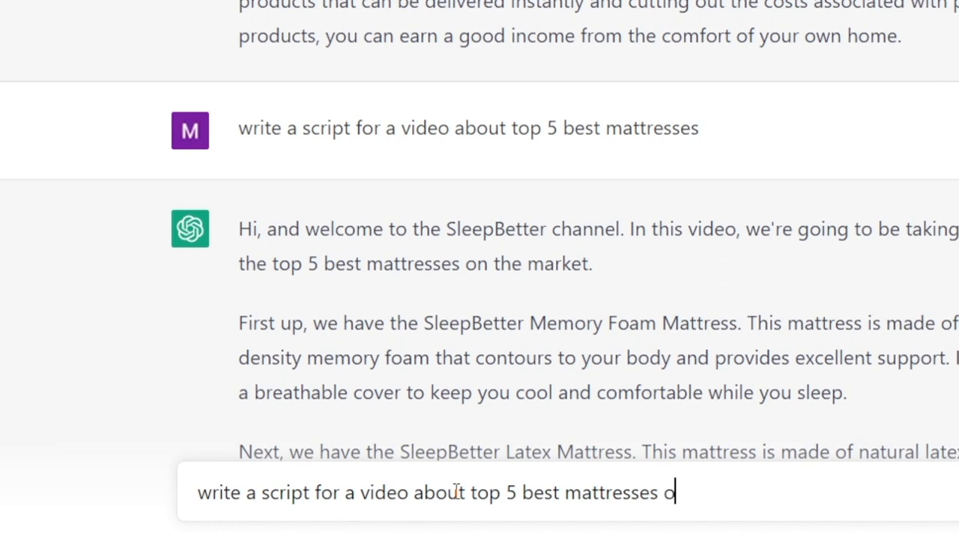
type("n Ama")
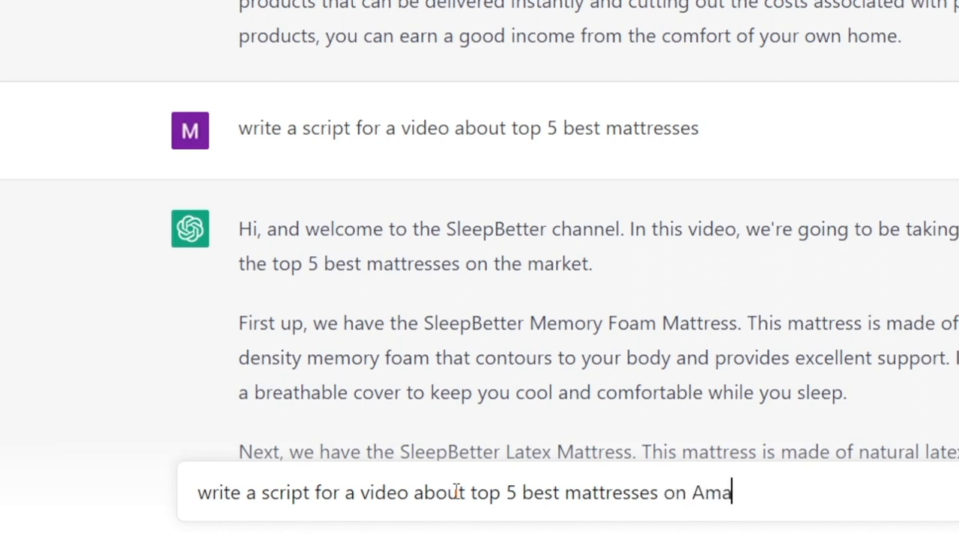
type("zon")
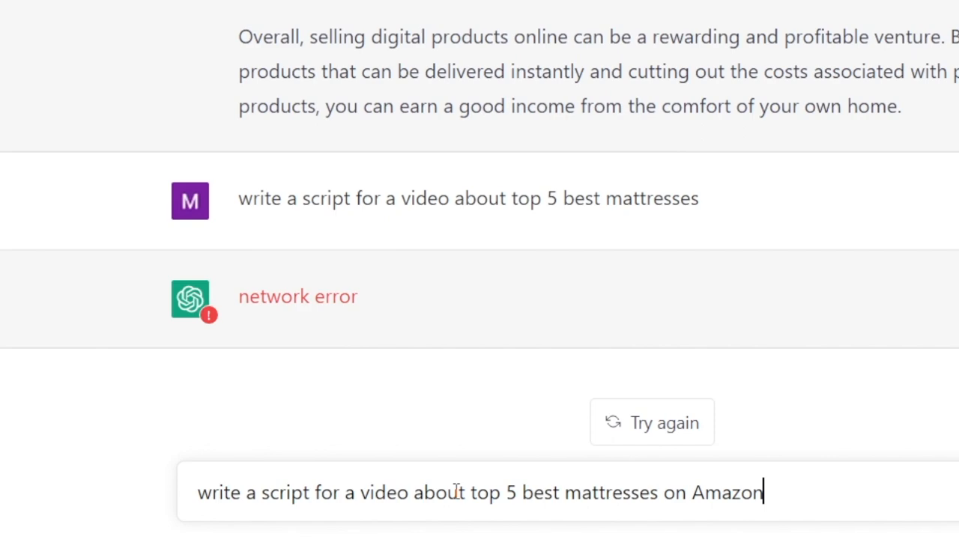
left_click(408, 493)
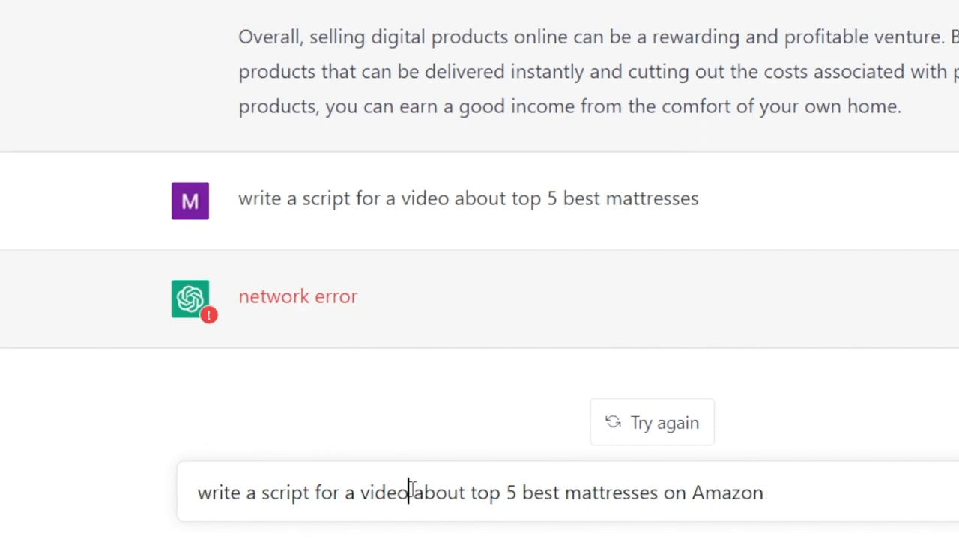
left_click(650, 422)
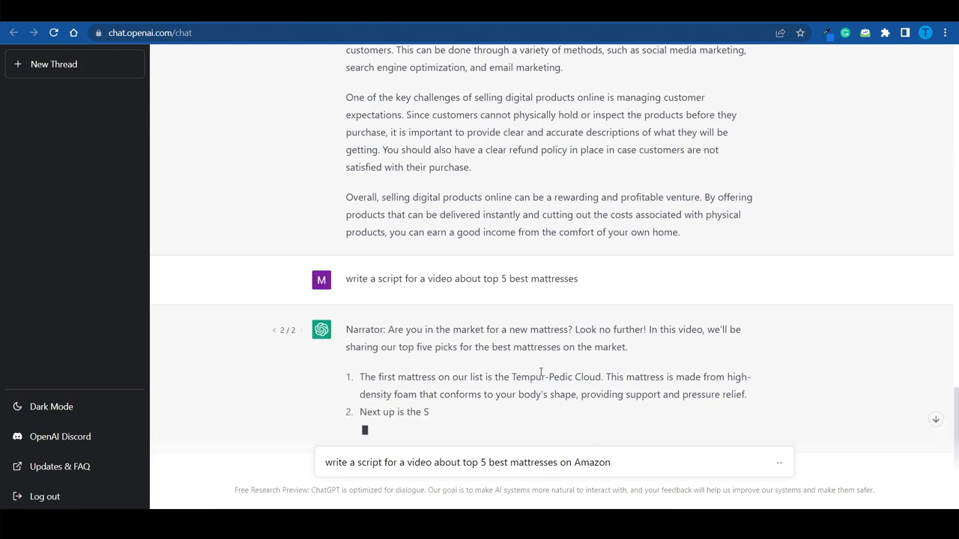
scroll("down", 3)
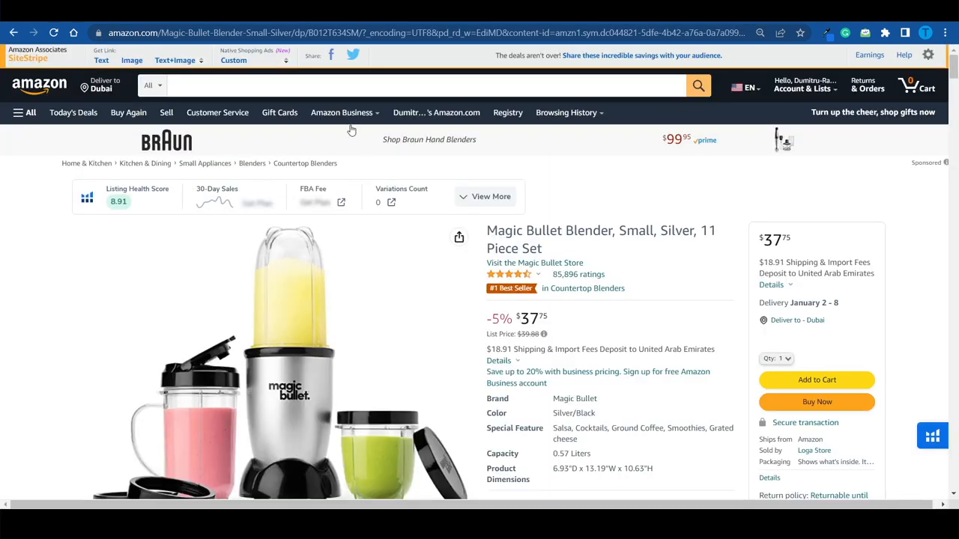
Step: Search Amazon for 'Tempur-Pedic Cloud'
type("Tempur-Pedic Cloud")
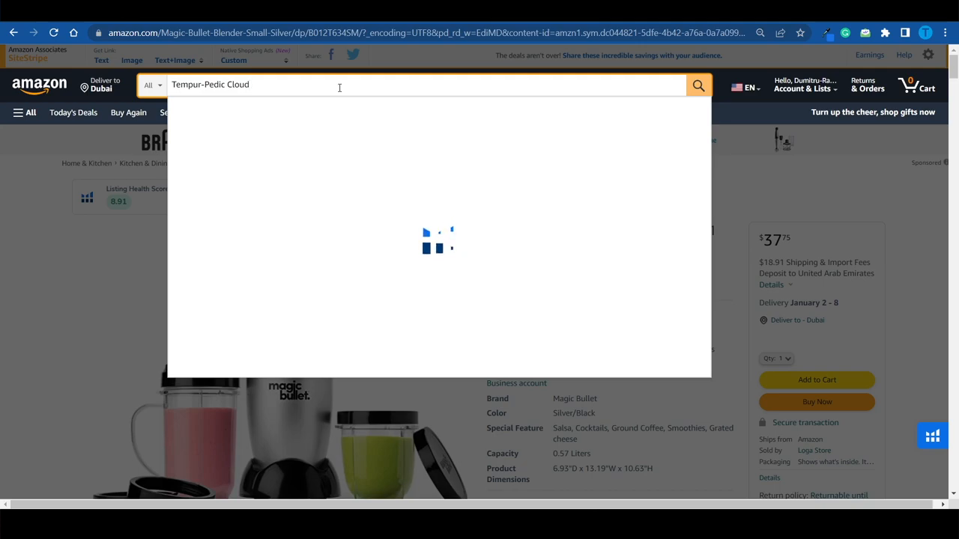
key("Return")
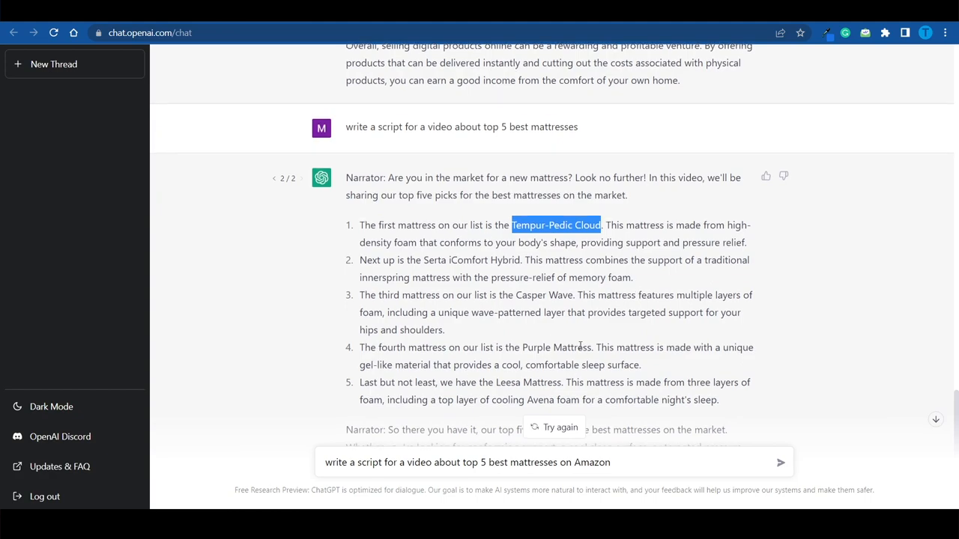
Step: Replace the prompt with 'please give me more details about each product' and send it
scroll("up", 3)
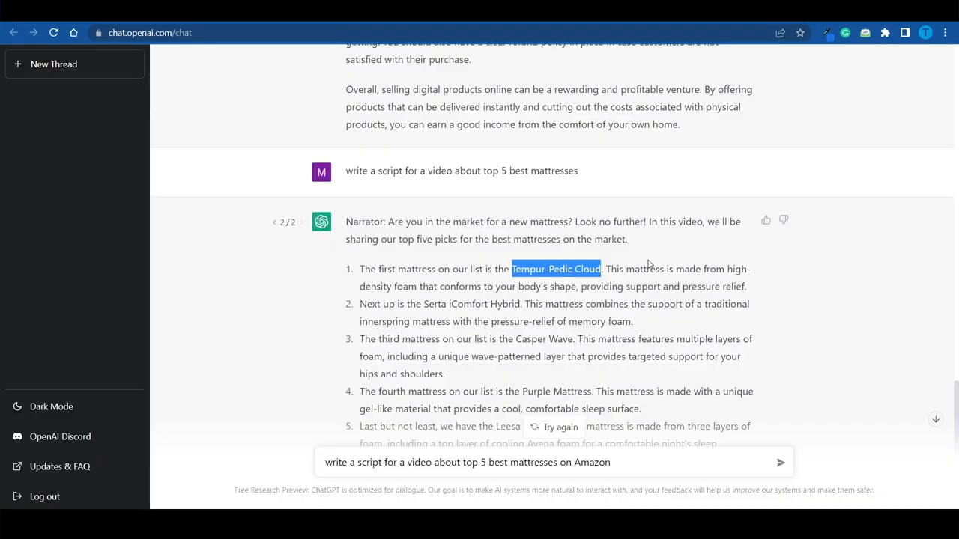
scroll("down", 3)
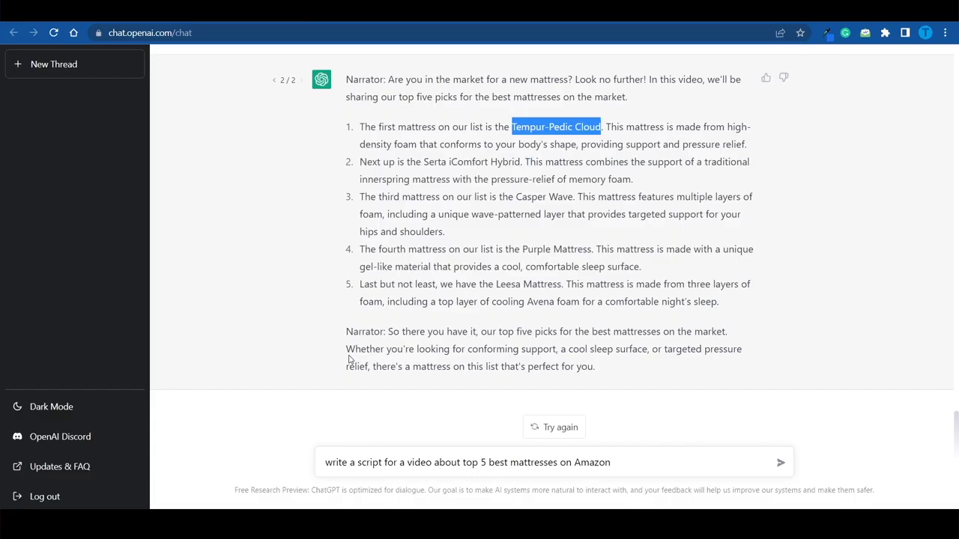
triple_click(467, 461)
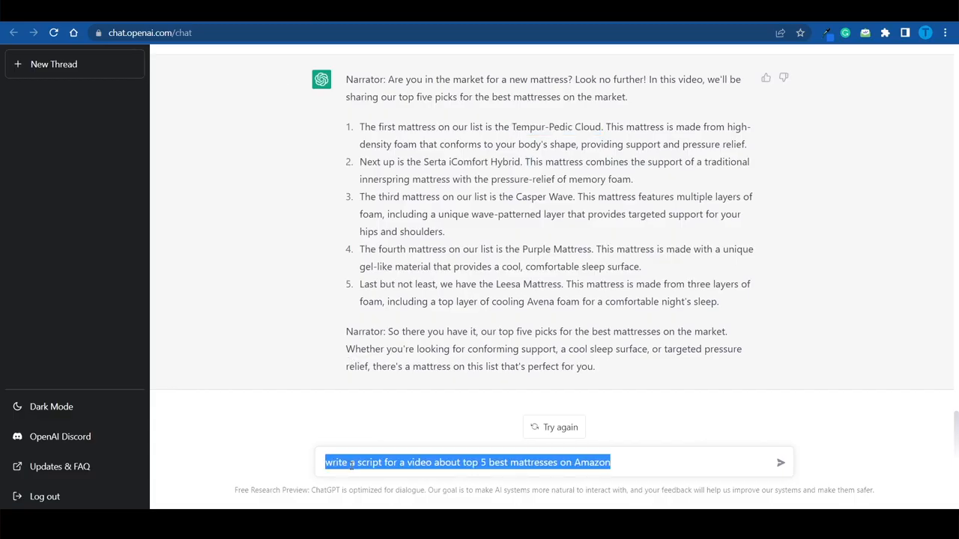
type("please give me more details about each product")
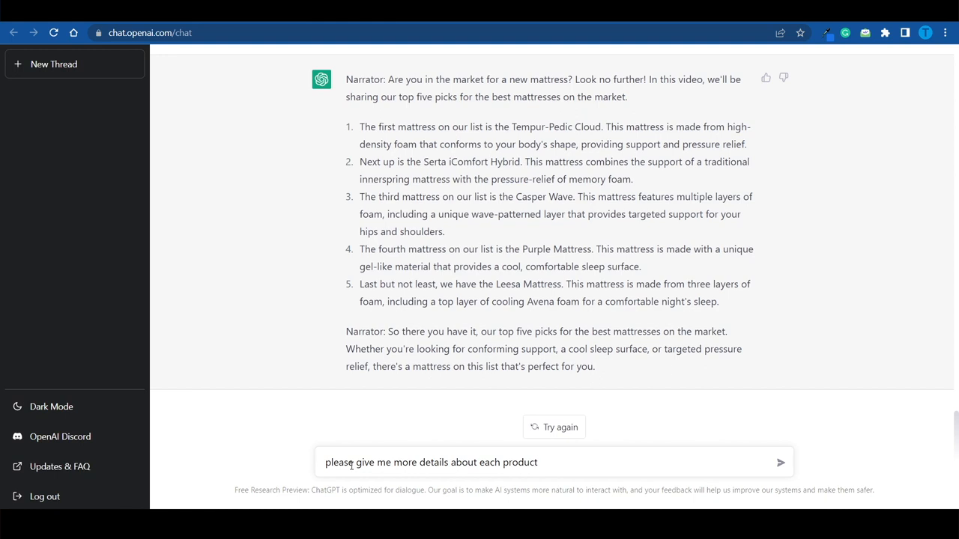
left_click(779, 462)
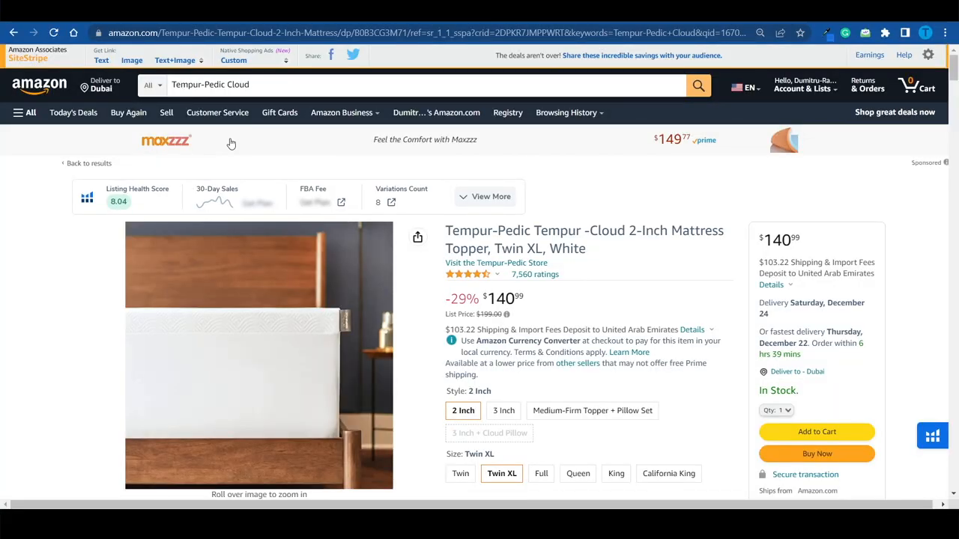
mouse_move(304, 154)
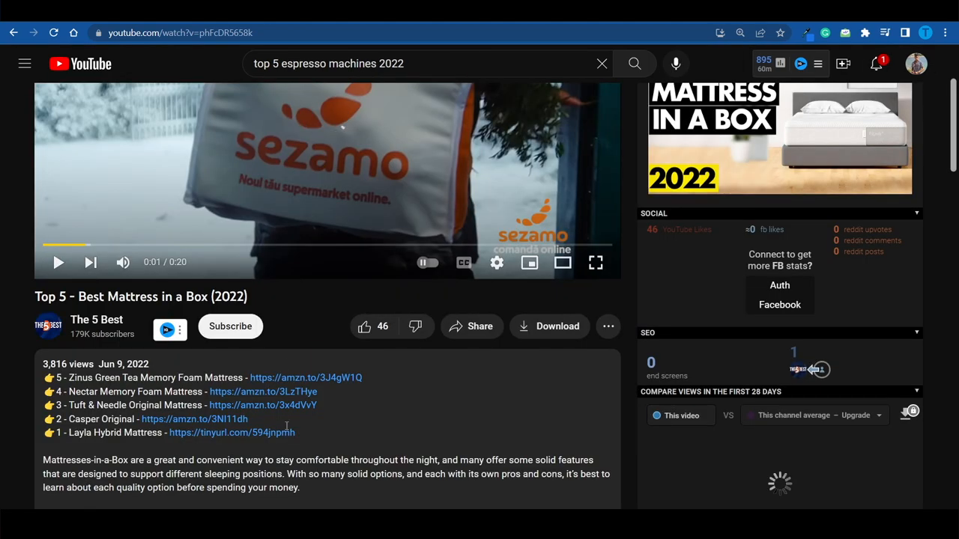
Step: Scroll the video description to see its amzn.to affiliate product links
scroll("down", 3)
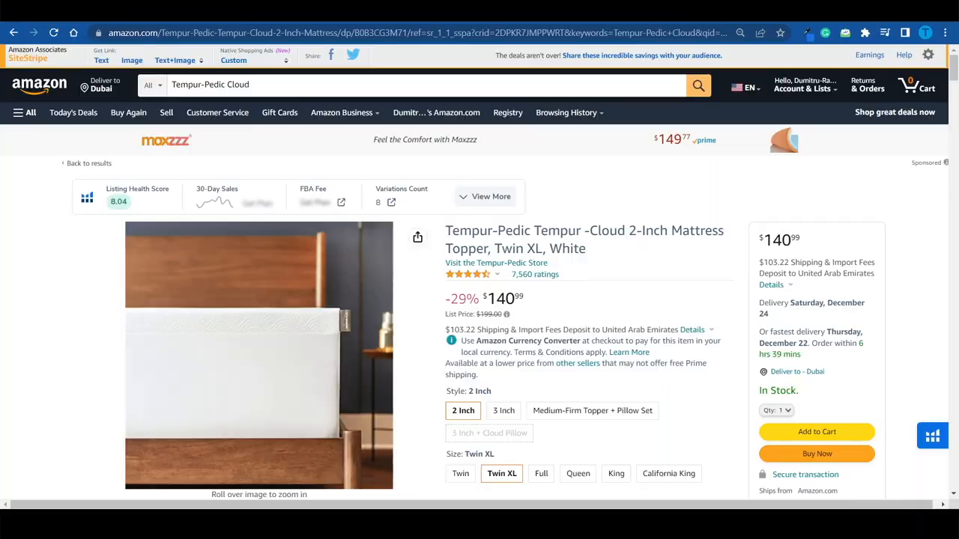
Step: Browse the Tempur-Cloud topper's image thumbnails to view additional product photos
scroll("down", 3)
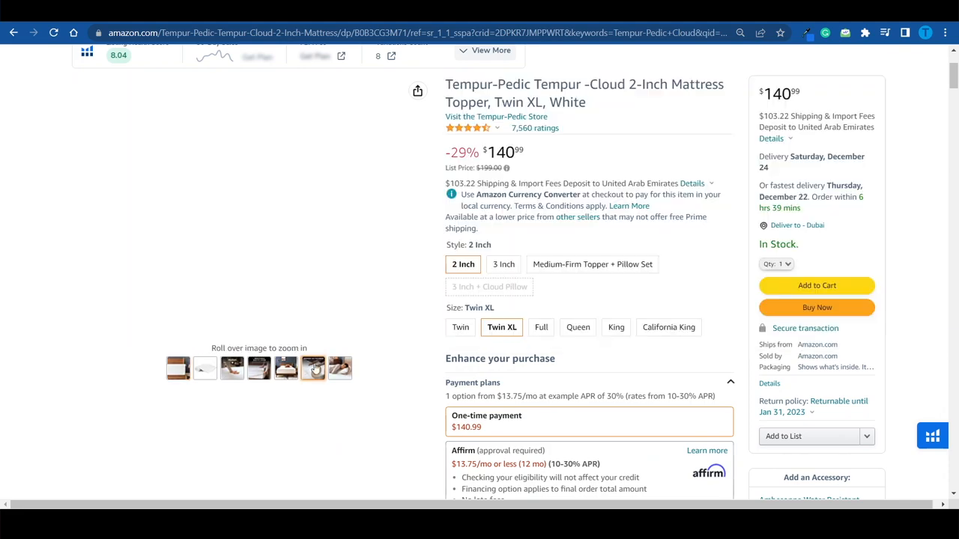
left_click(312, 369)
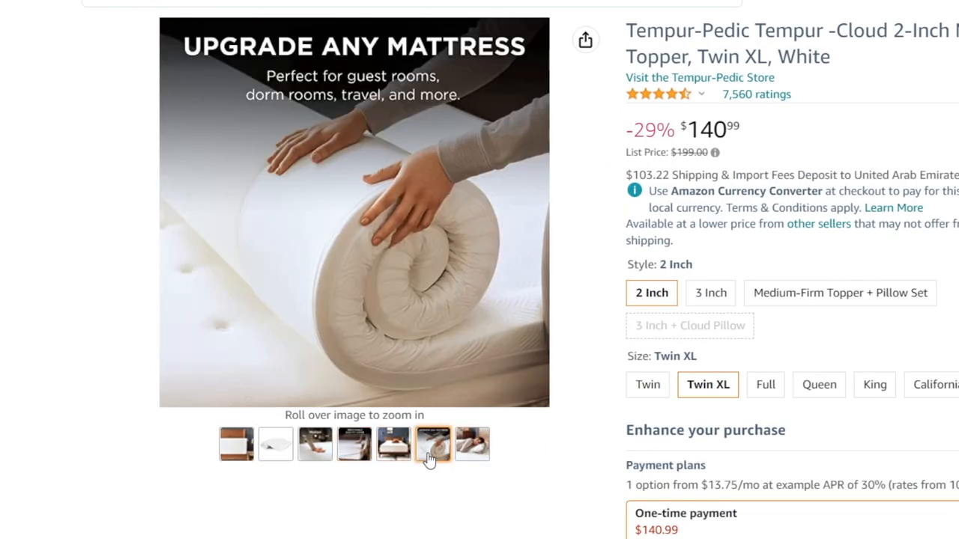
left_click(472, 444)
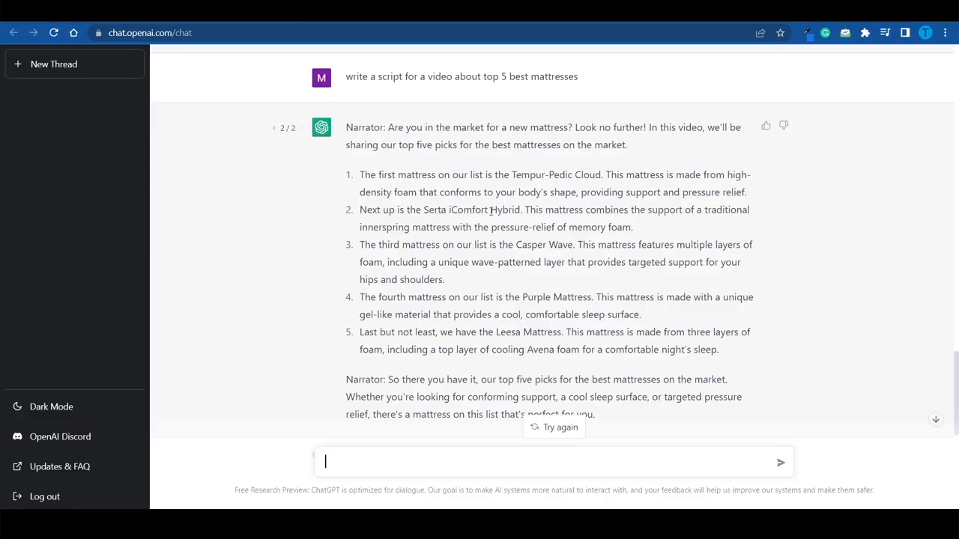
mouse_move(557, 284)
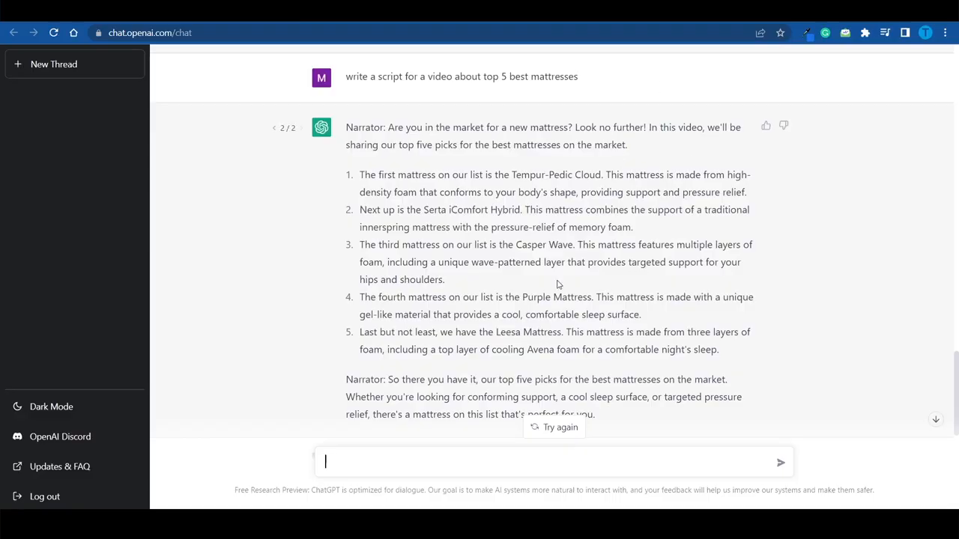